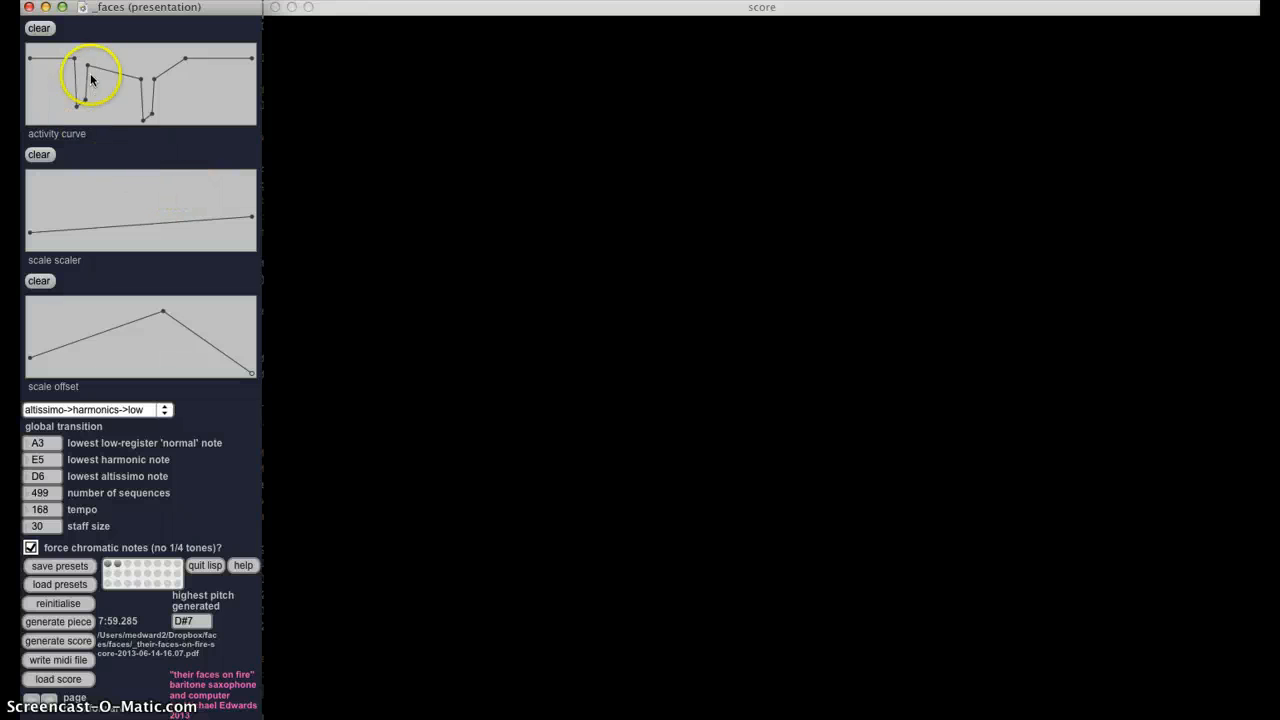
Generate the piece and write it as their-faces-on-fire-2013-06-19-21.38.mid, opening it in Rondo
drag(90, 80, 83, 105)
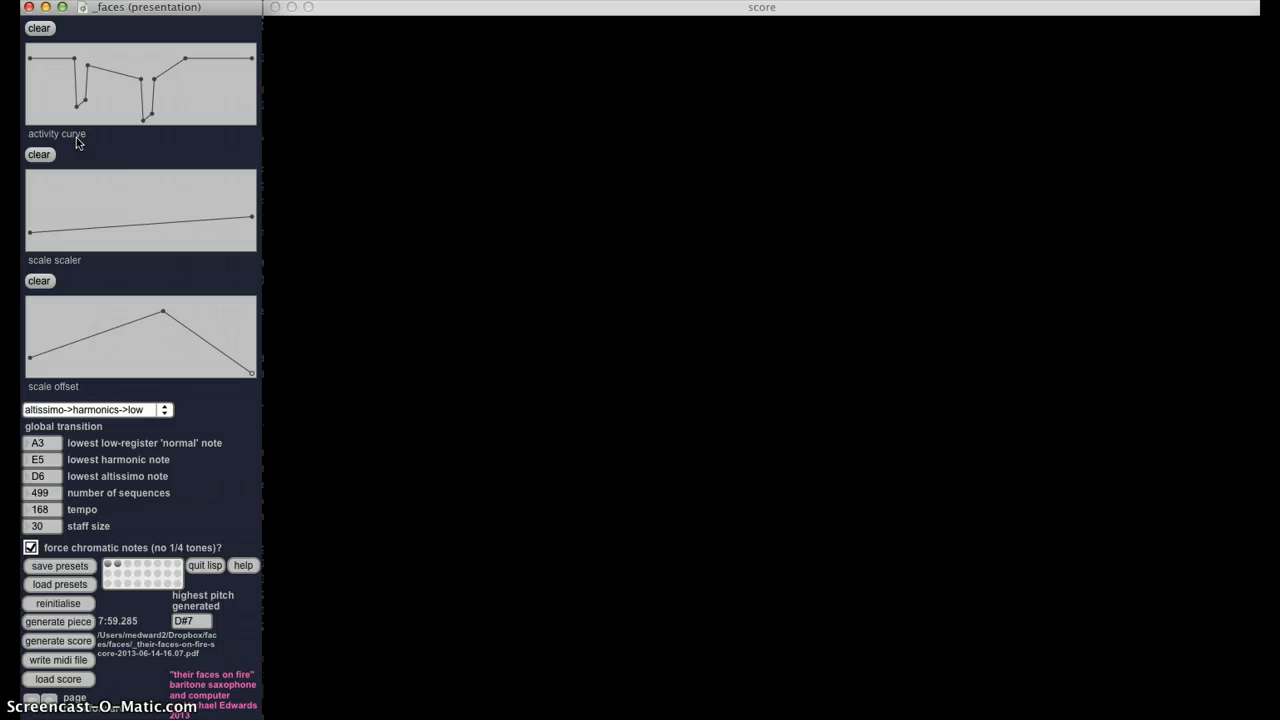
mouse_move(68, 138)
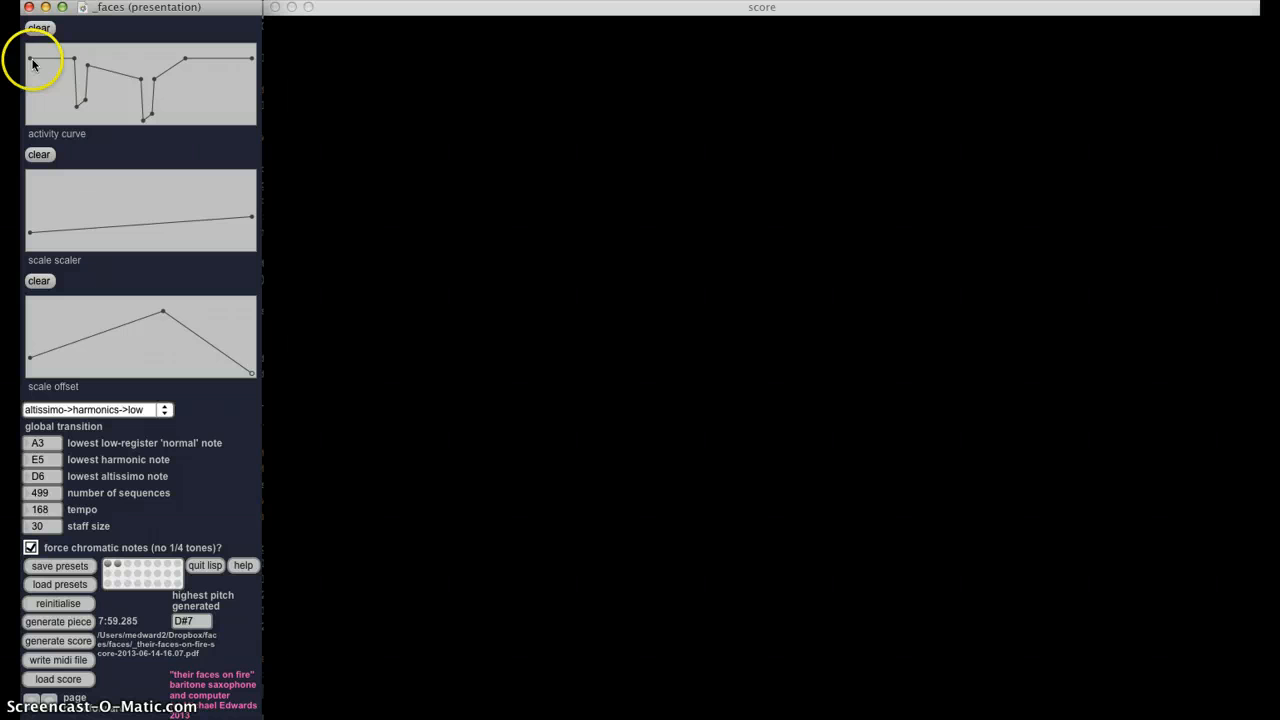
mouse_move(78, 103)
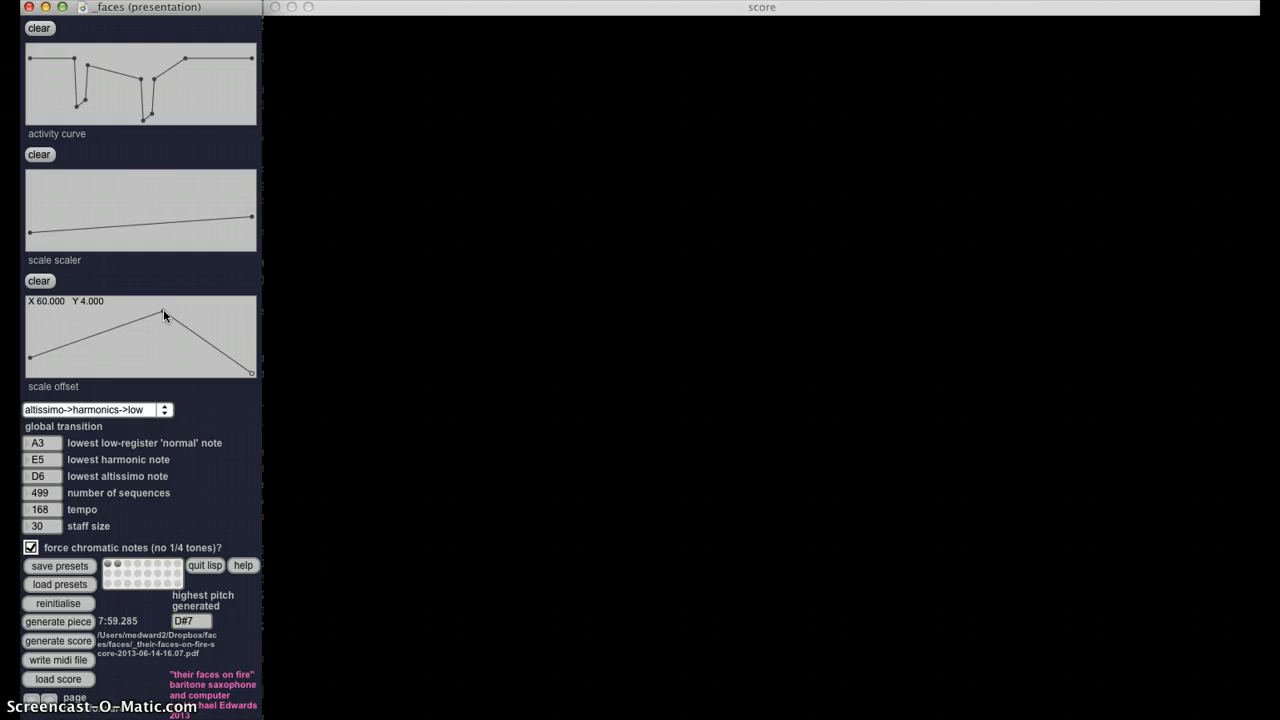
drag(165, 315, 251, 378)
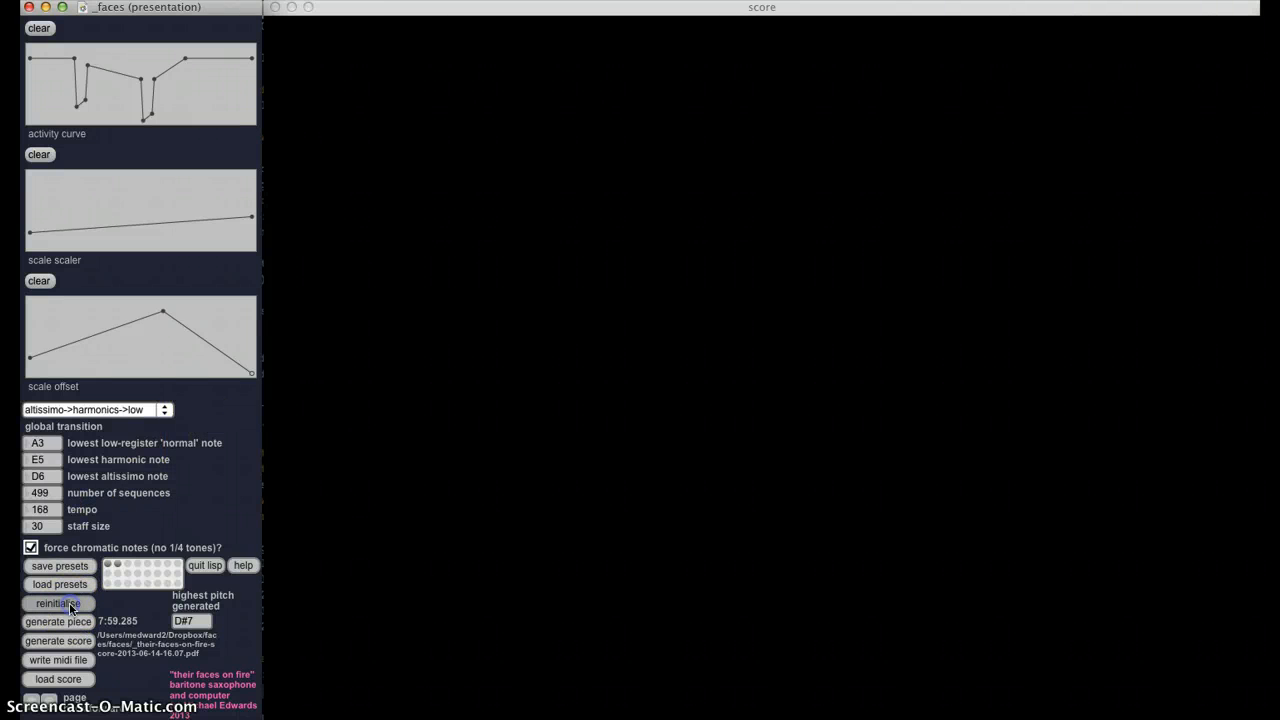
mouse_move(190, 516)
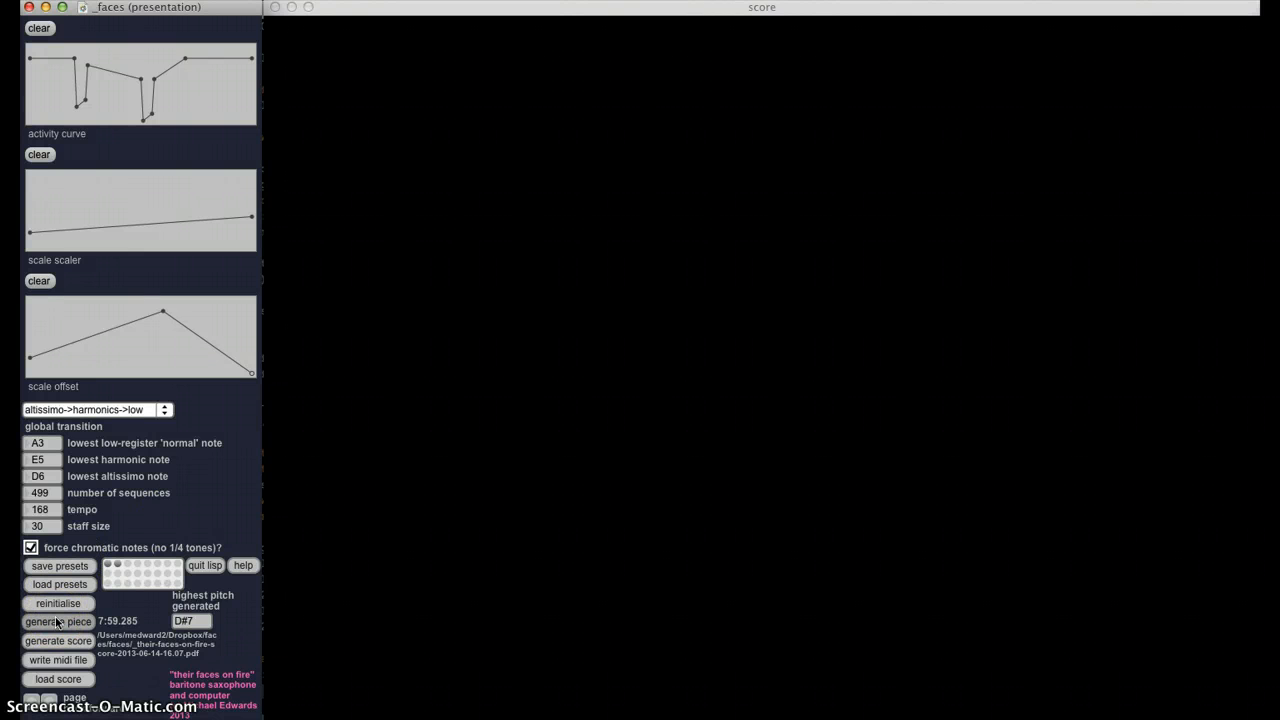
click(58, 621)
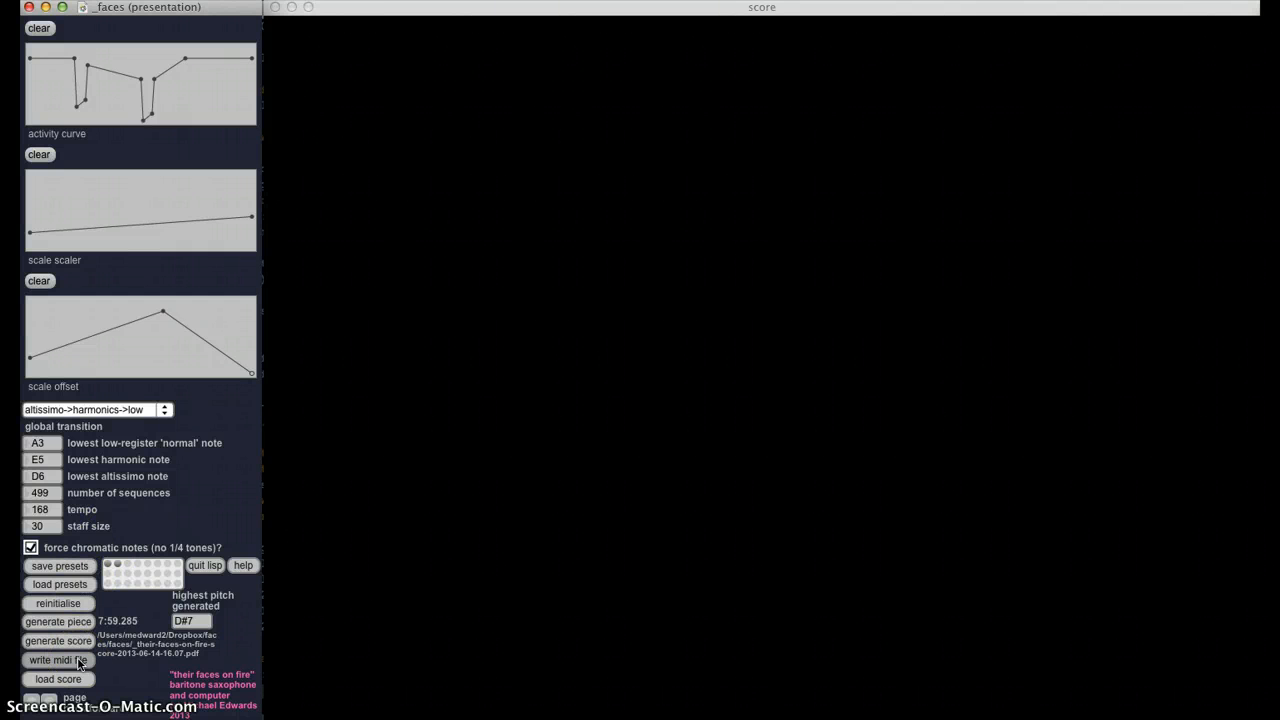
click(54, 660)
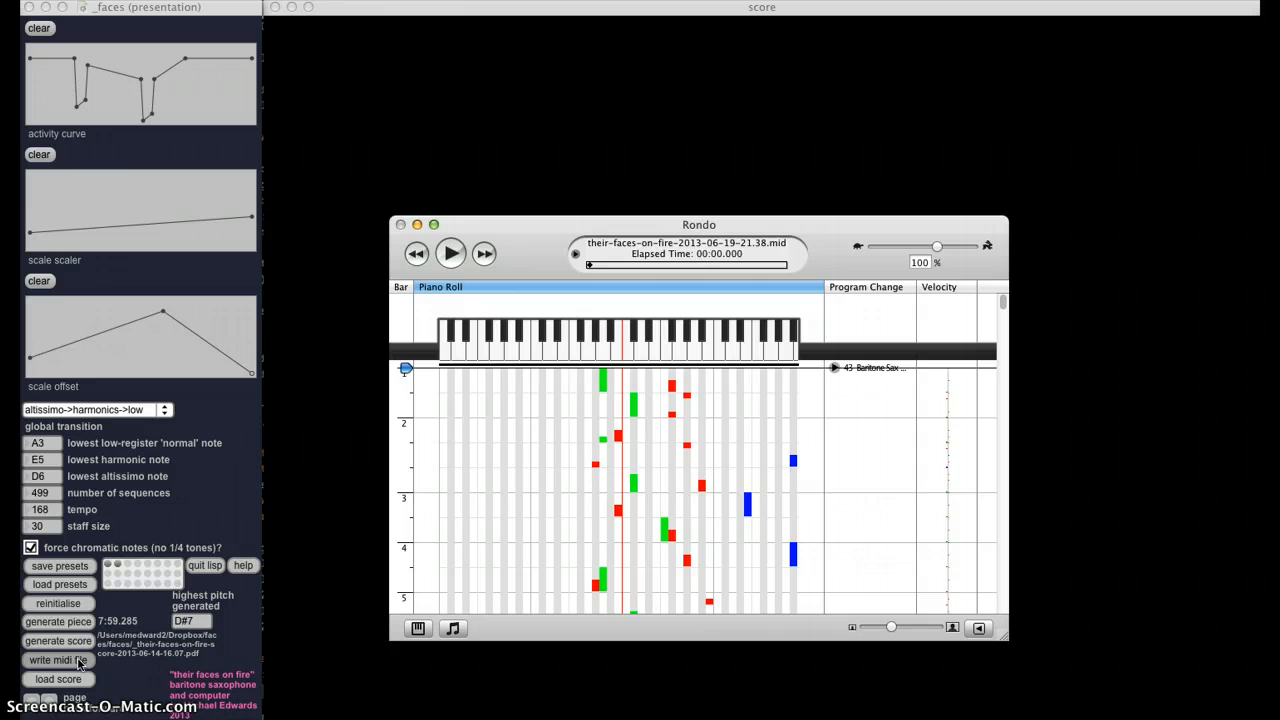
mouse_move(505, 374)
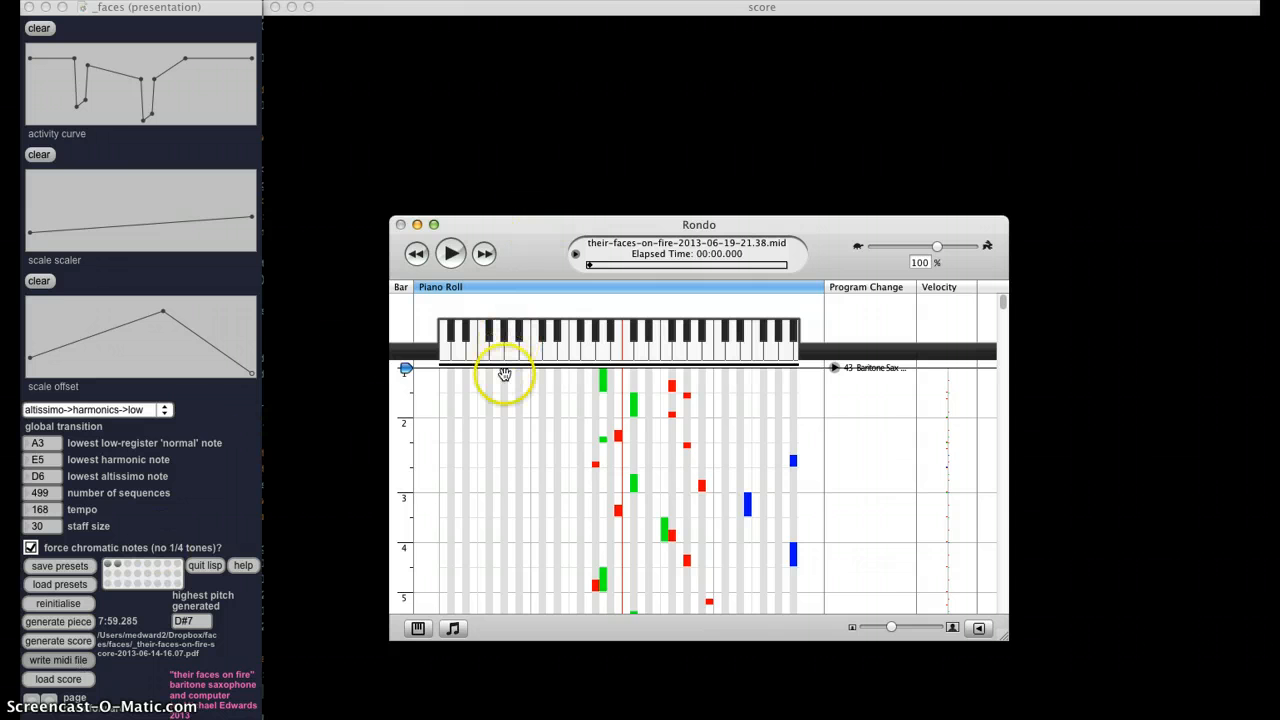
mouse_move(305, 460)
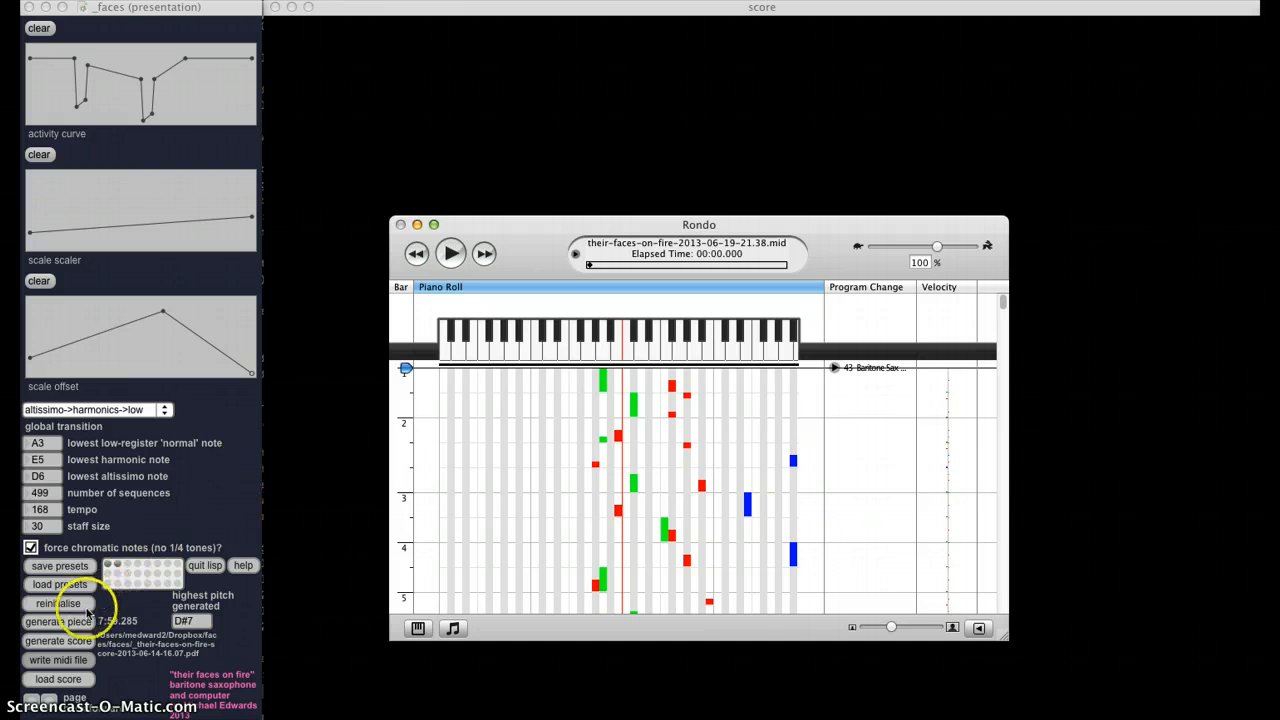
mouse_move(66, 641)
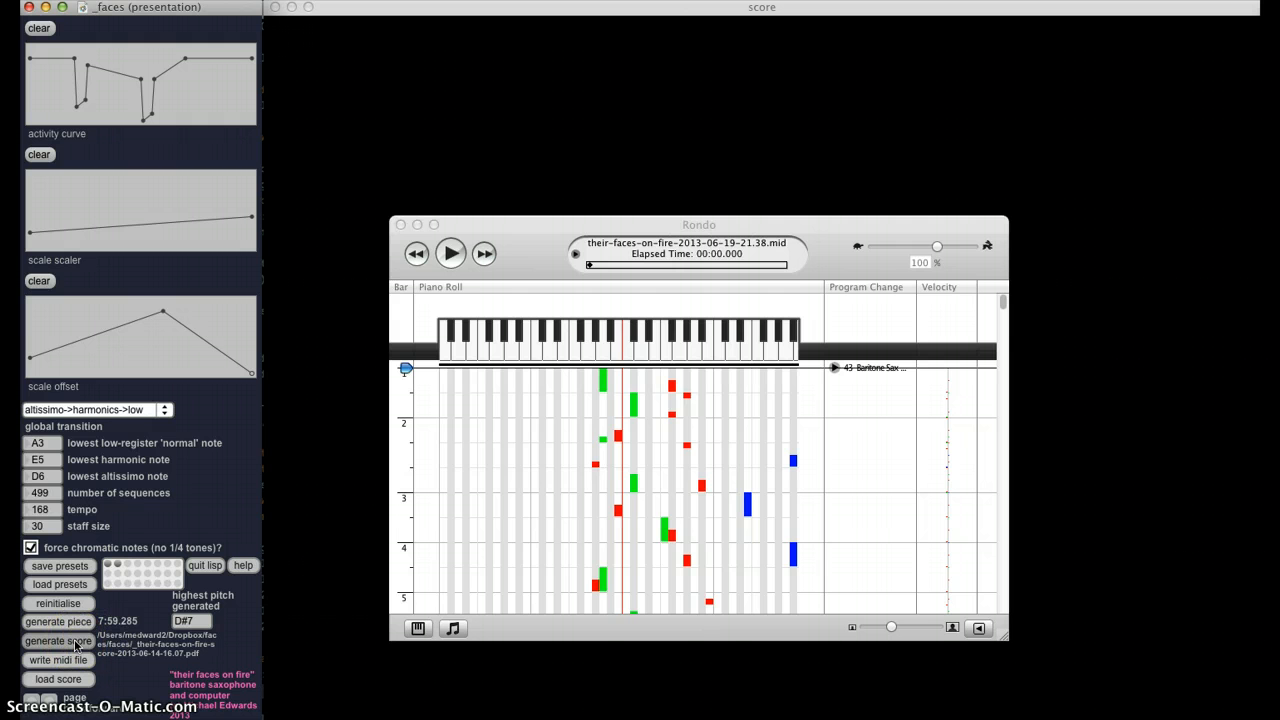
Generate the score, play the MIDI through Kontakt 3 baritone sax, and pause around bar 39
click(57, 641)
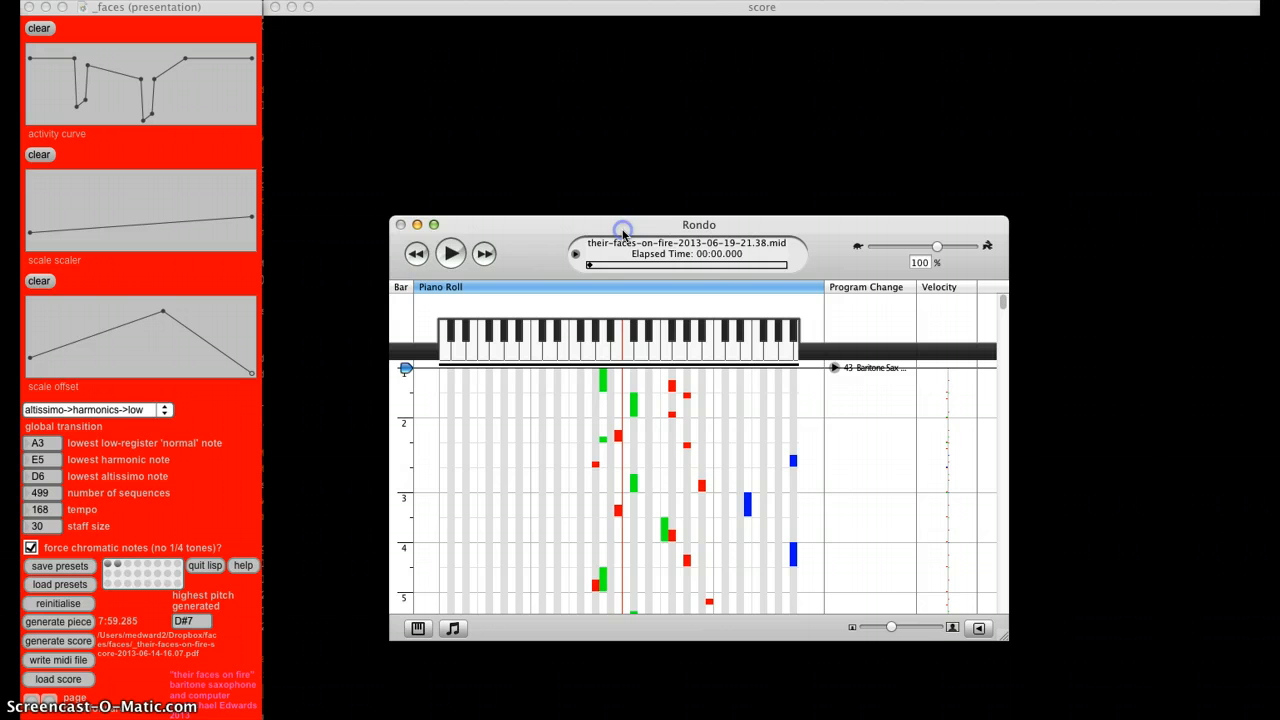
mouse_move(550, 438)
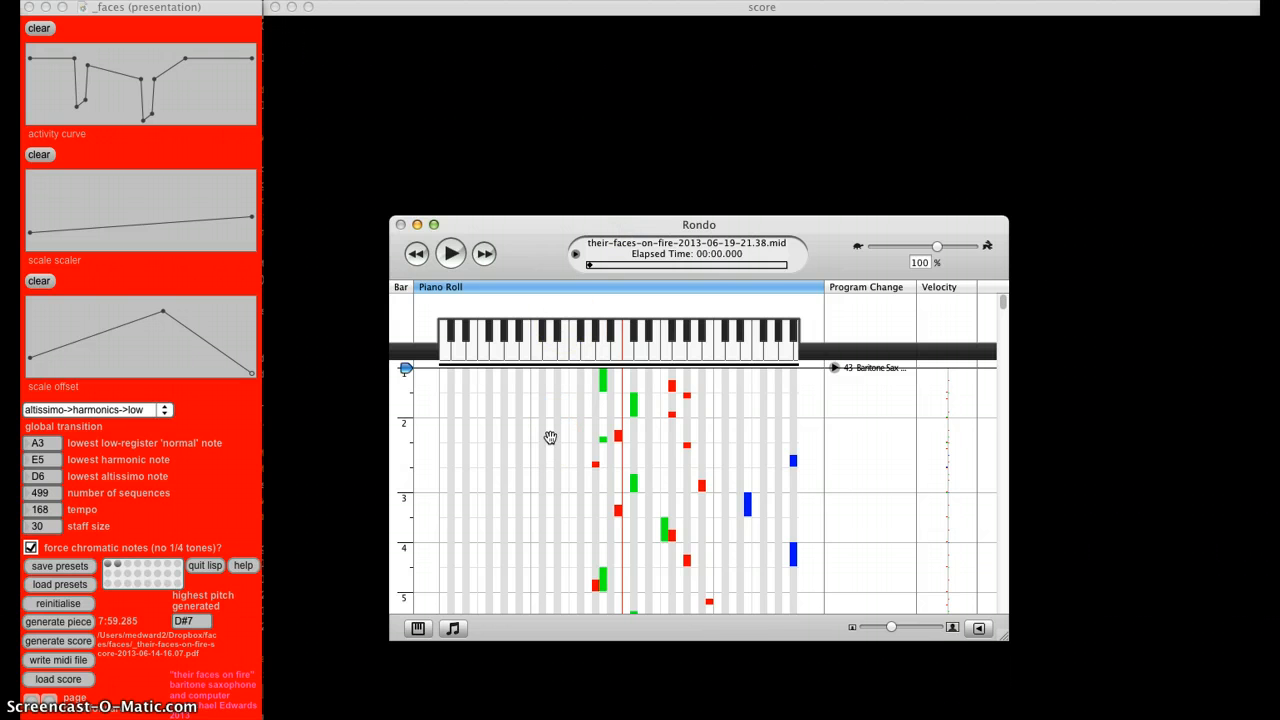
click(450, 253)
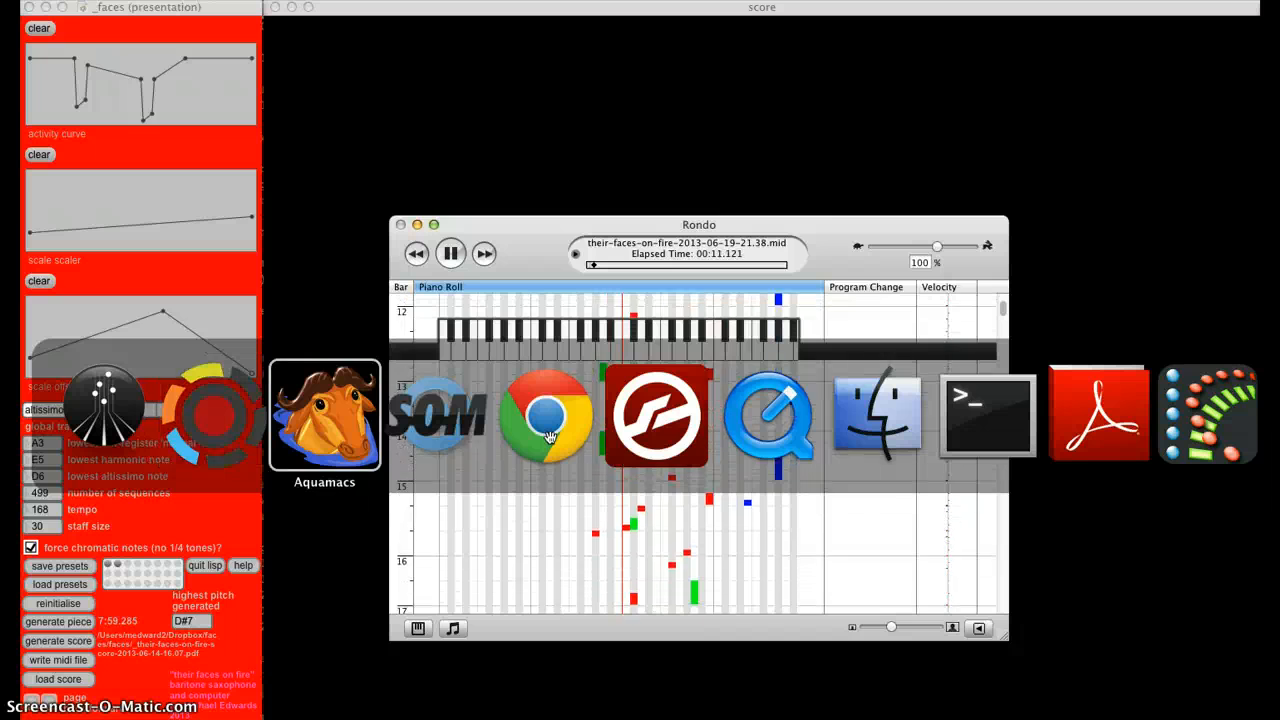
click(1207, 413)
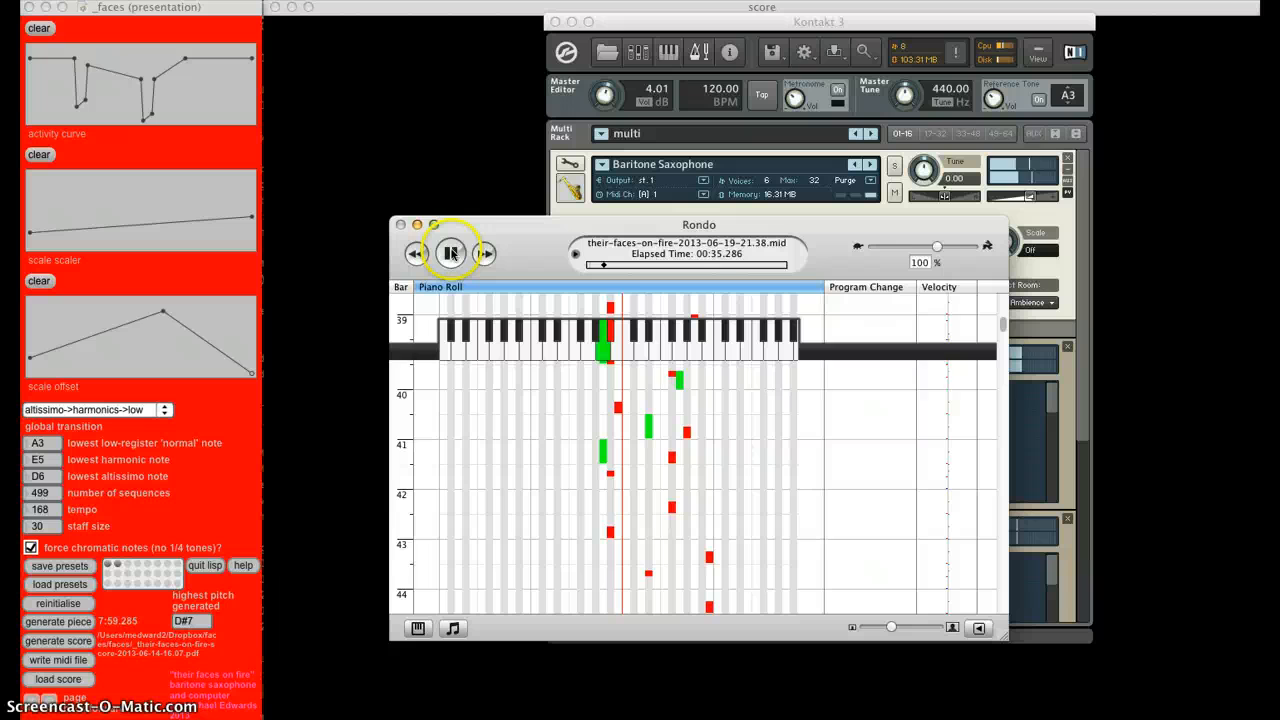
click(450, 253)
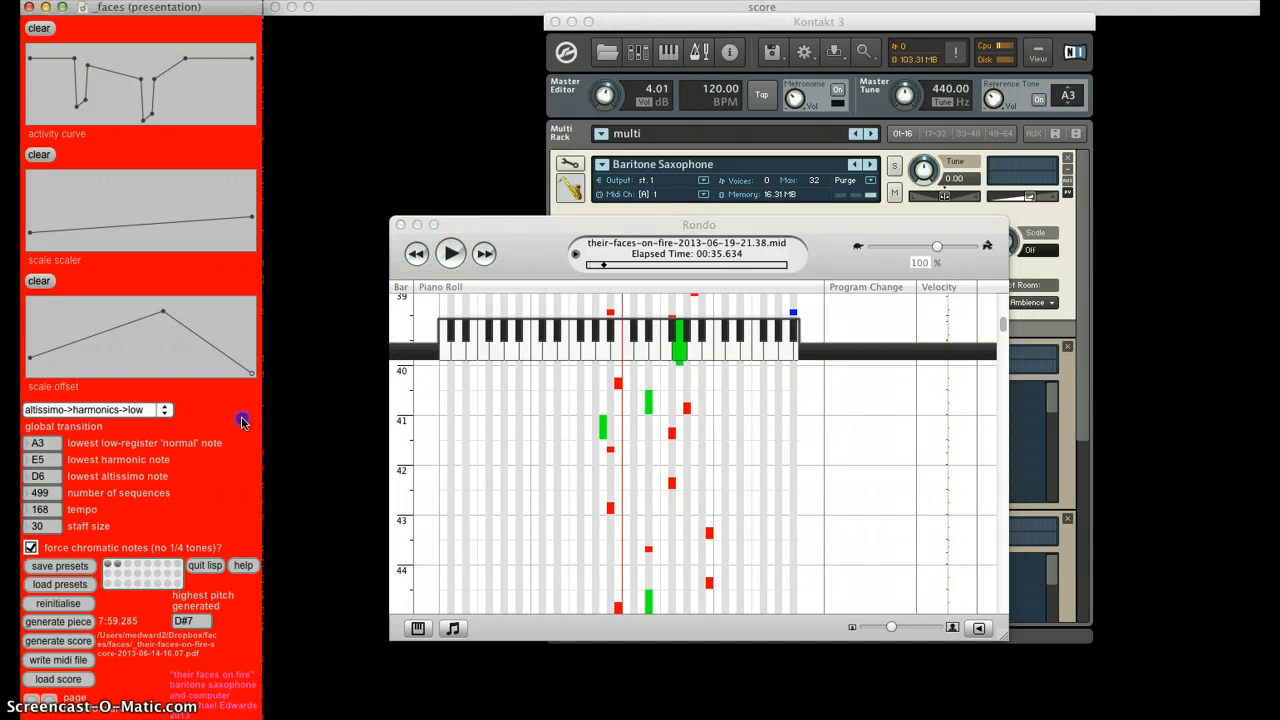
mouse_move(143, 459)
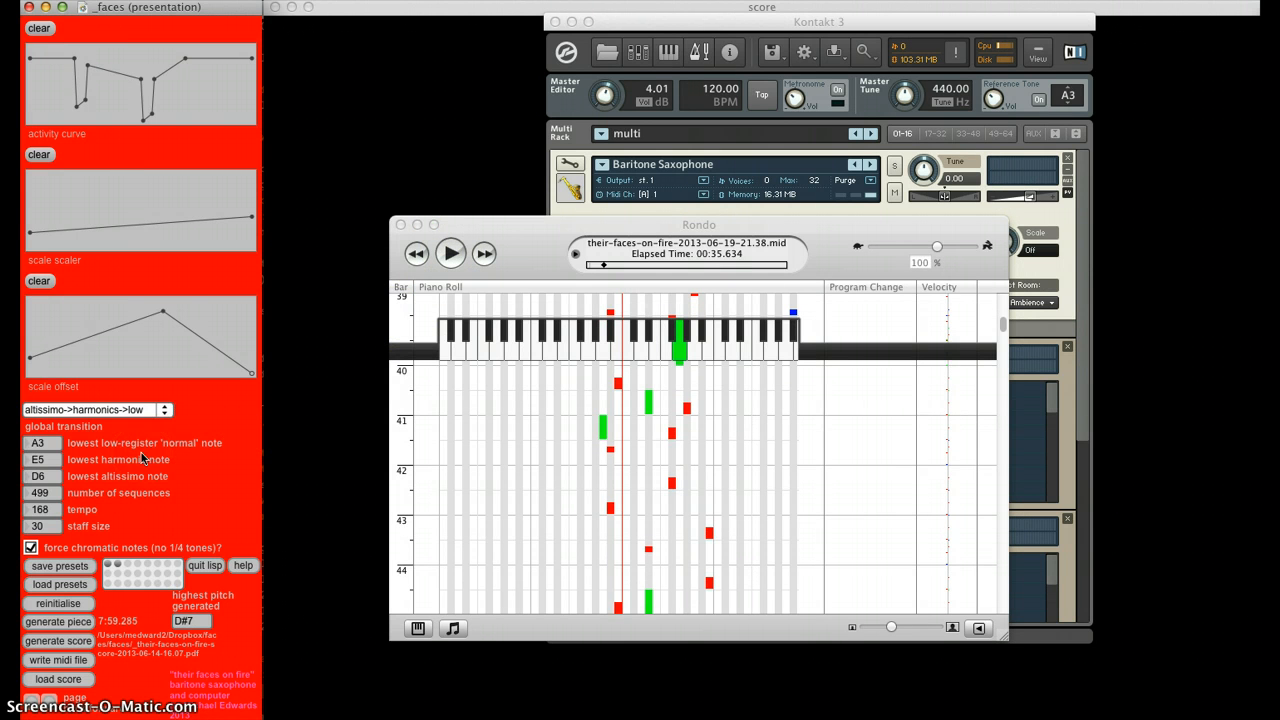
mouse_move(145, 410)
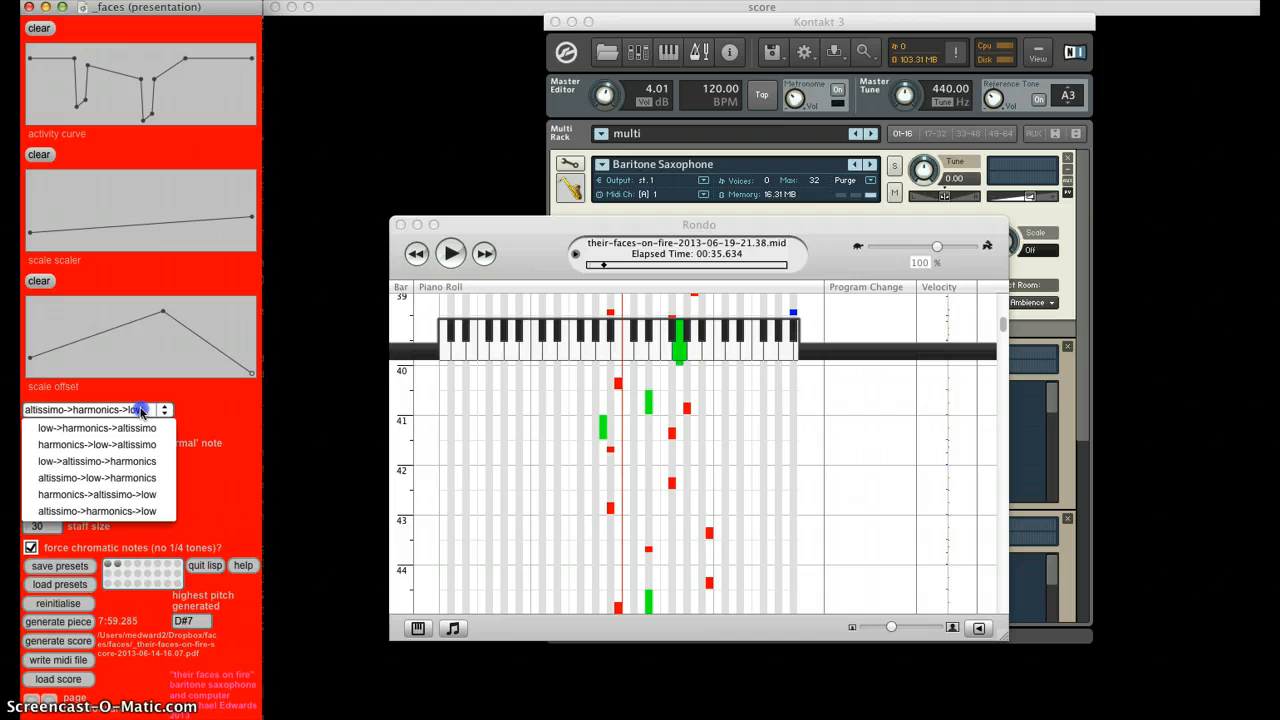
Browse the global transition orderings, leaving altissimo->harmonics->low selected
click(97, 510)
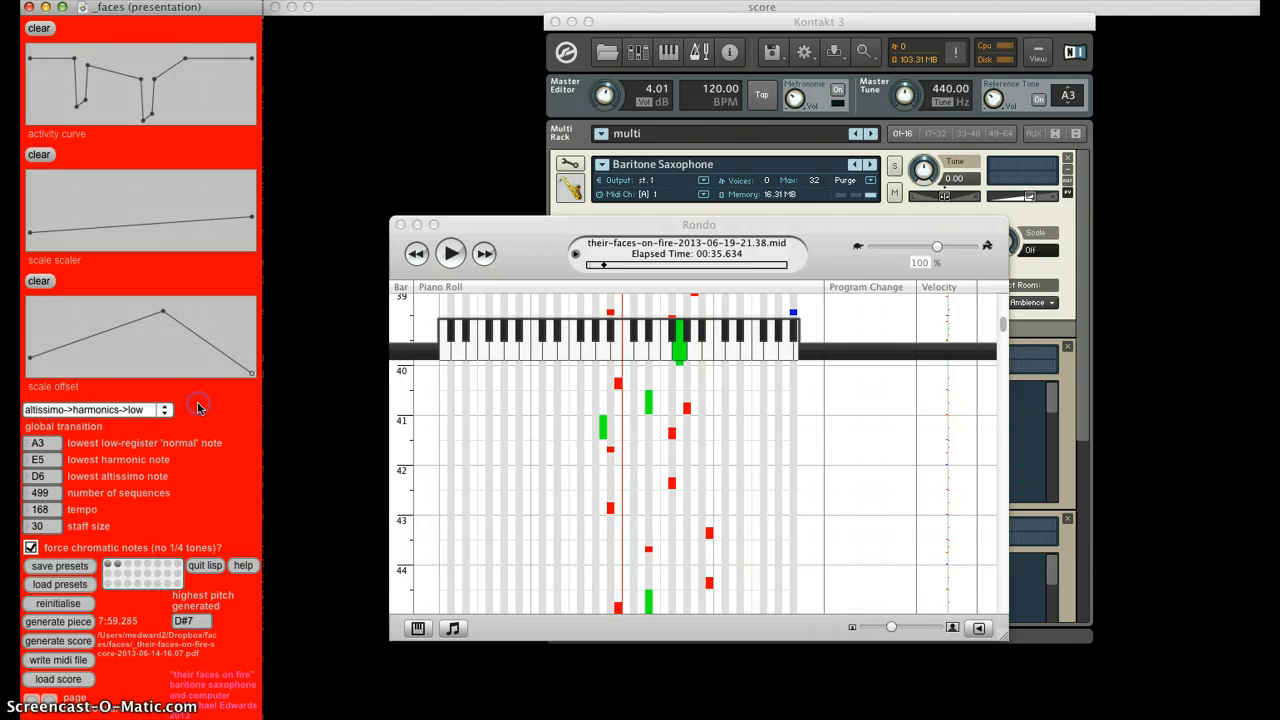
mouse_move(198, 408)
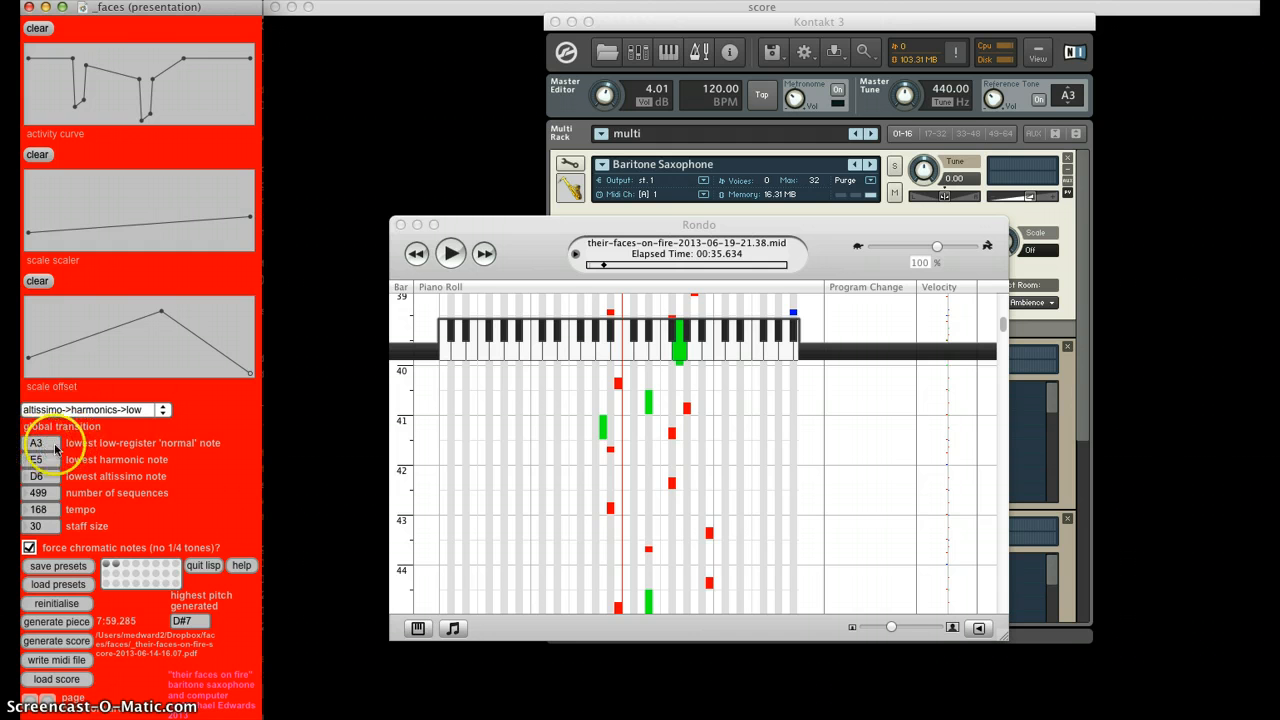
mouse_move(100, 451)
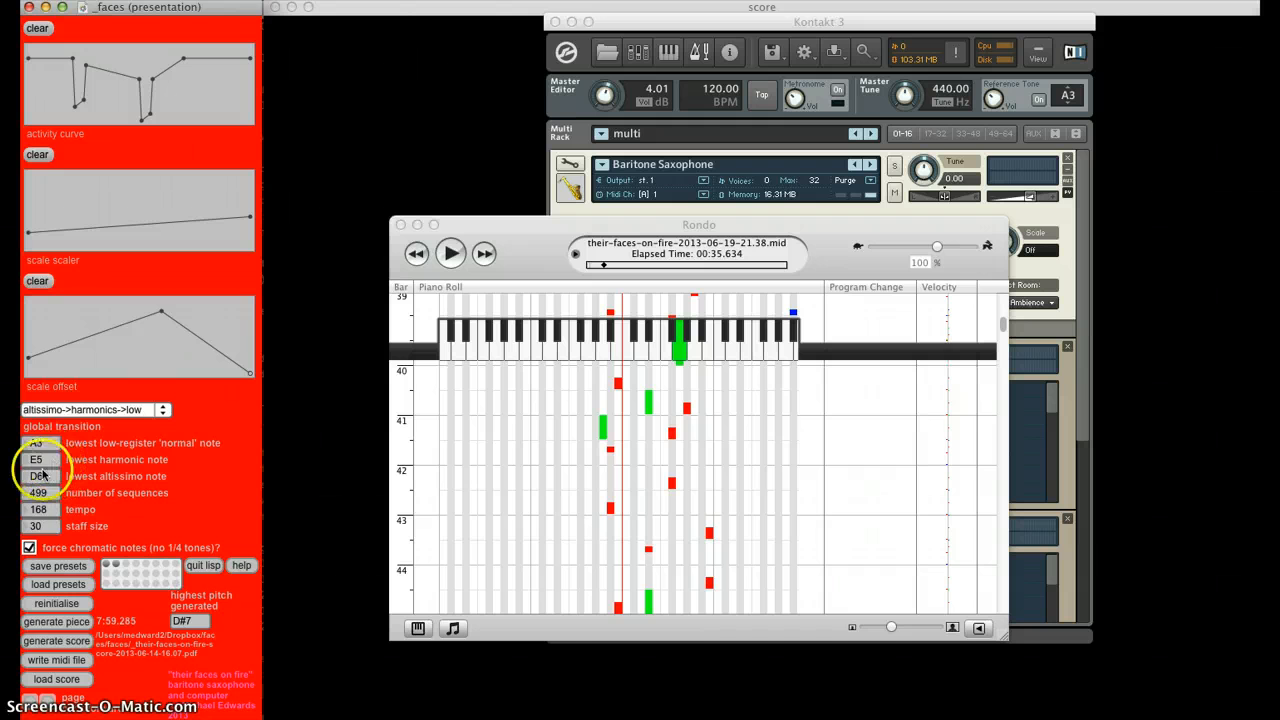
mouse_move(118, 500)
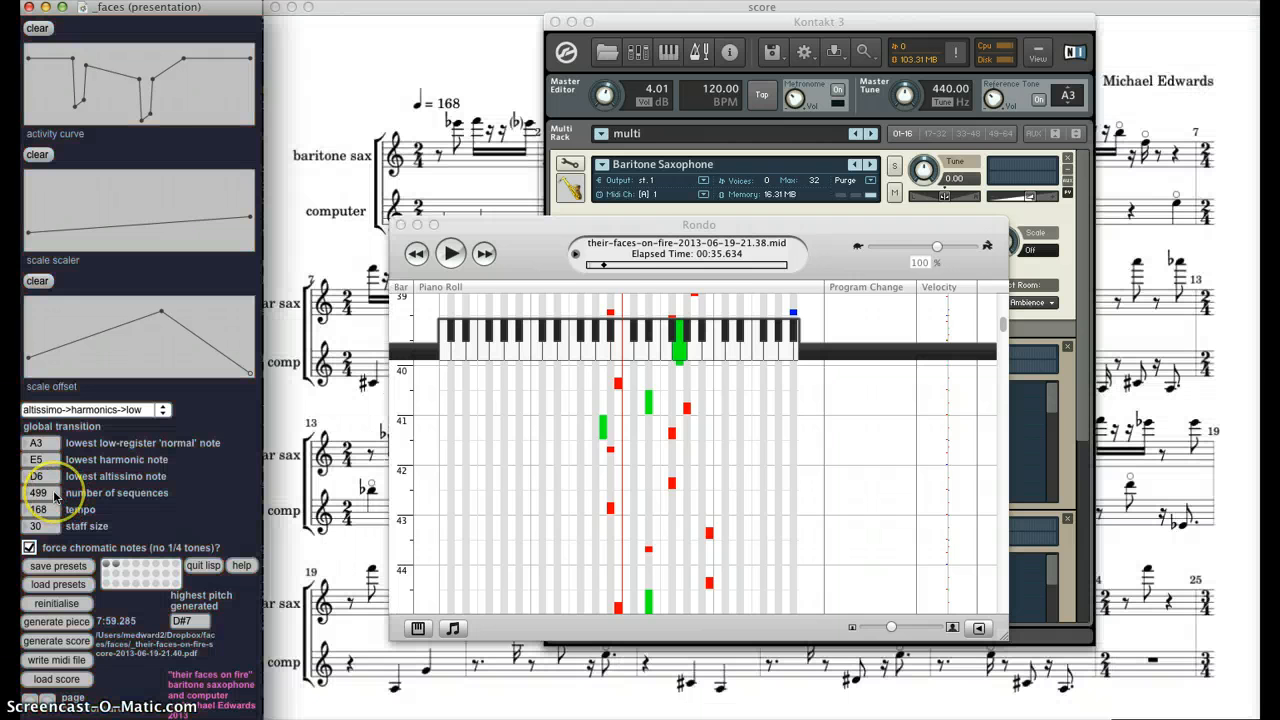
mouse_move(210, 90)
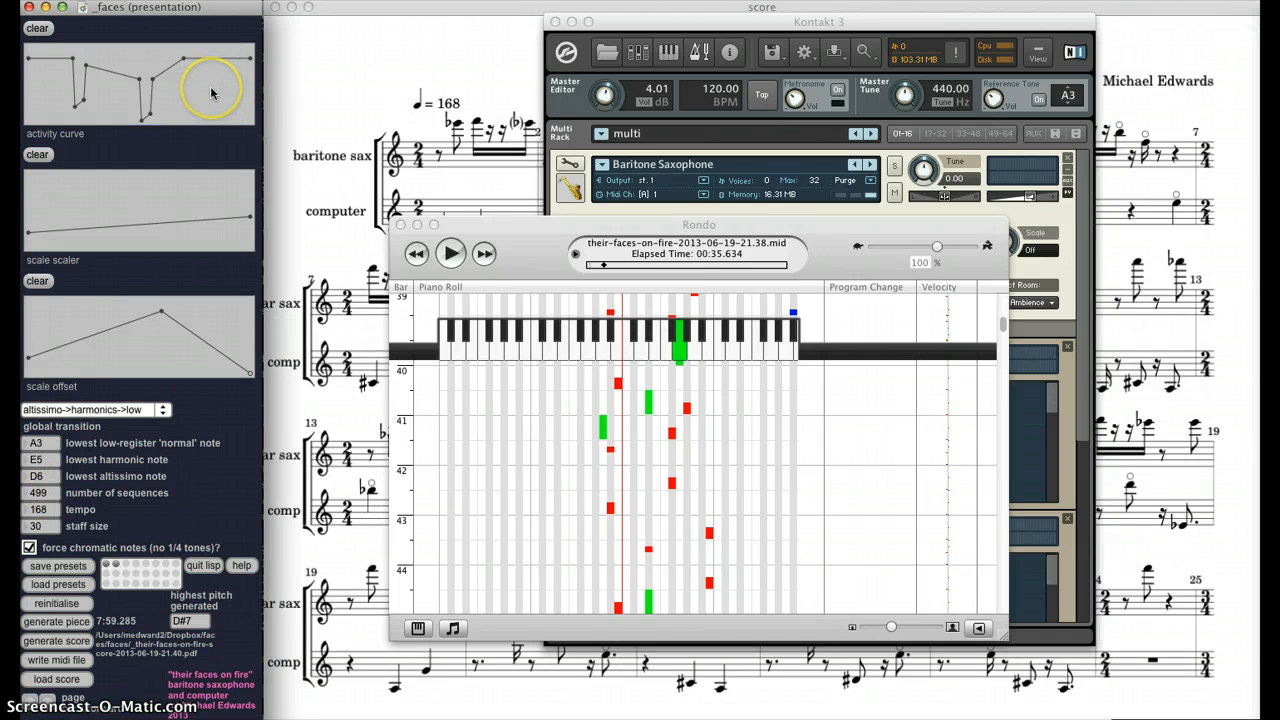
mouse_move(430, 50)
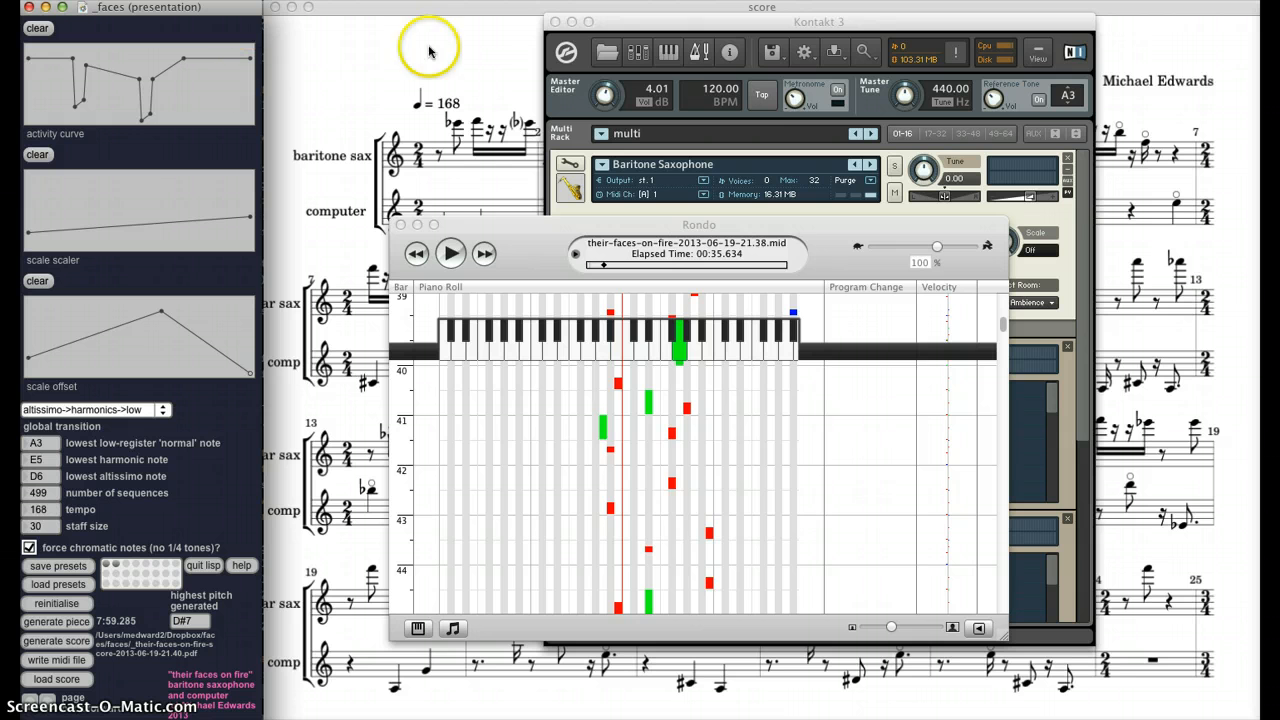
mouse_move(393, 10)
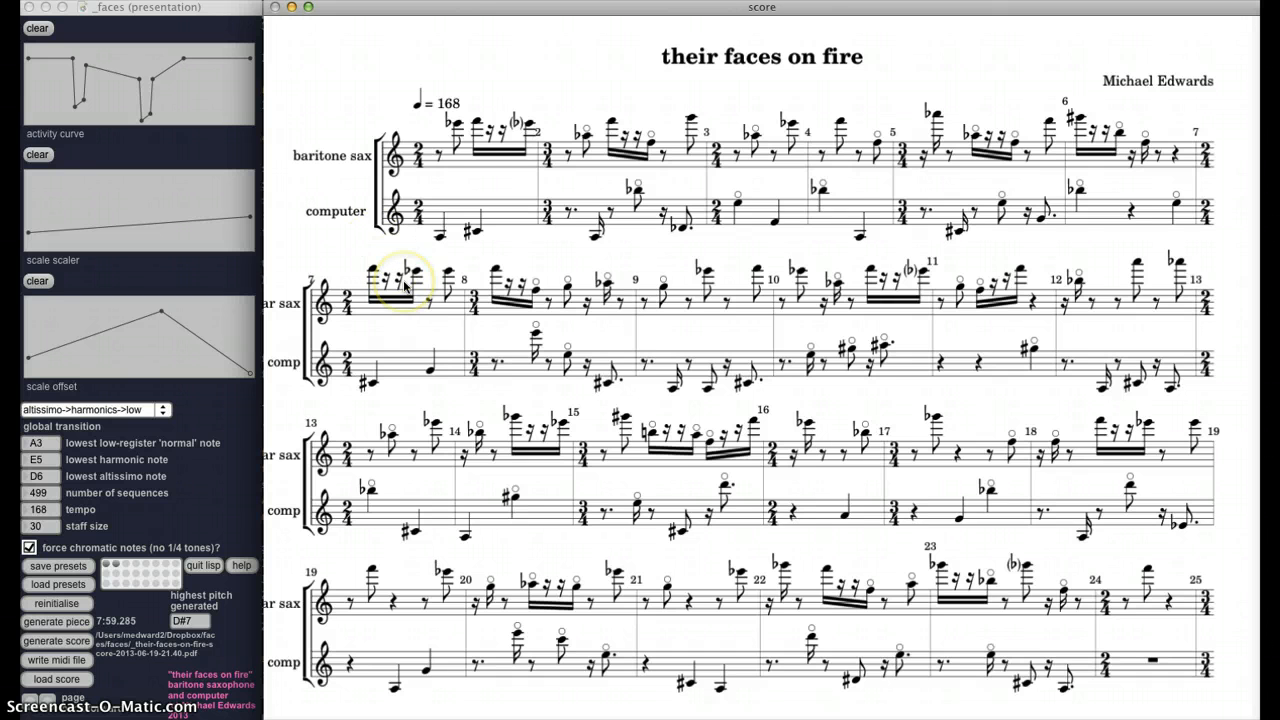
Scroll through the their faces on fire score pages and back to page one
scroll(down, 3)
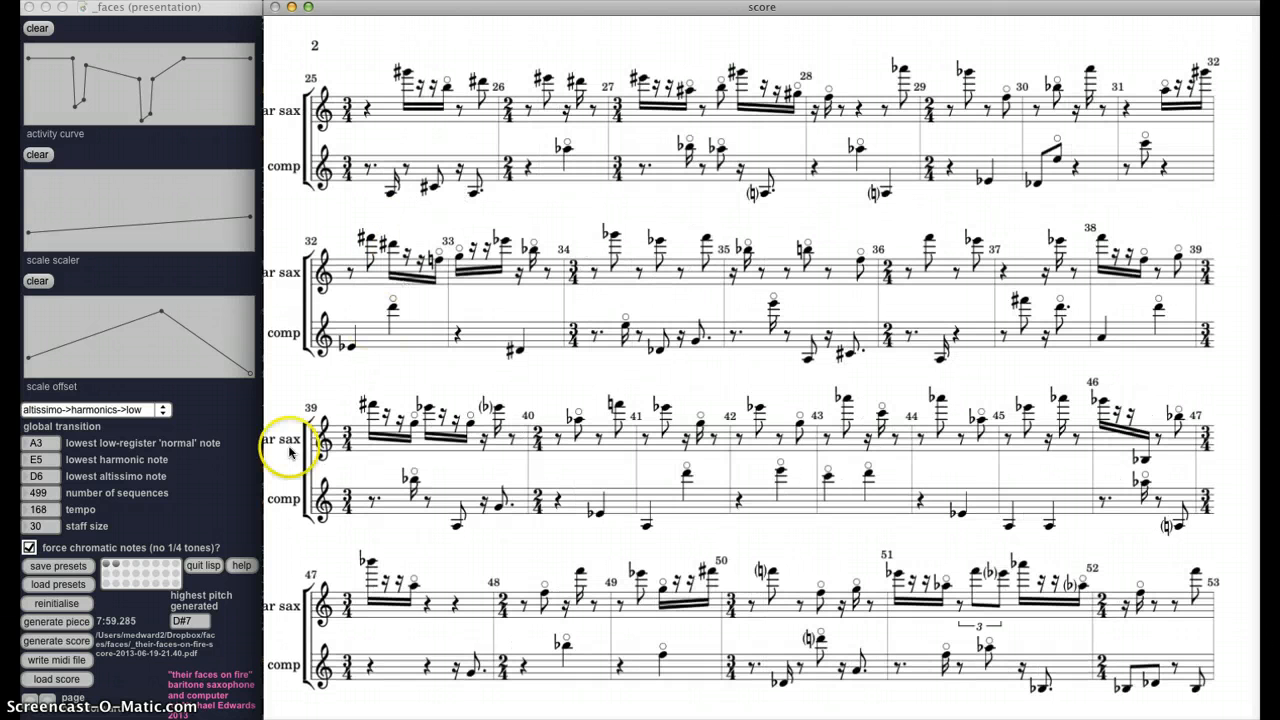
mouse_move(160, 618)
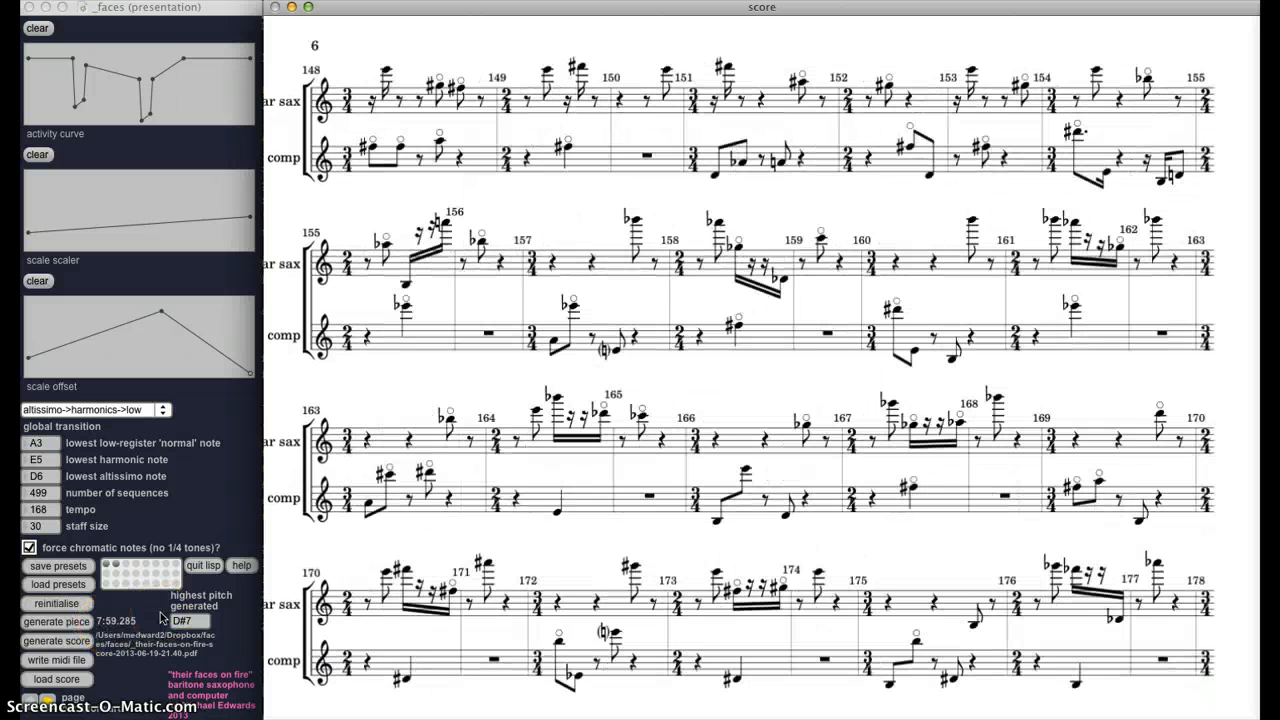
scroll(down, 3)
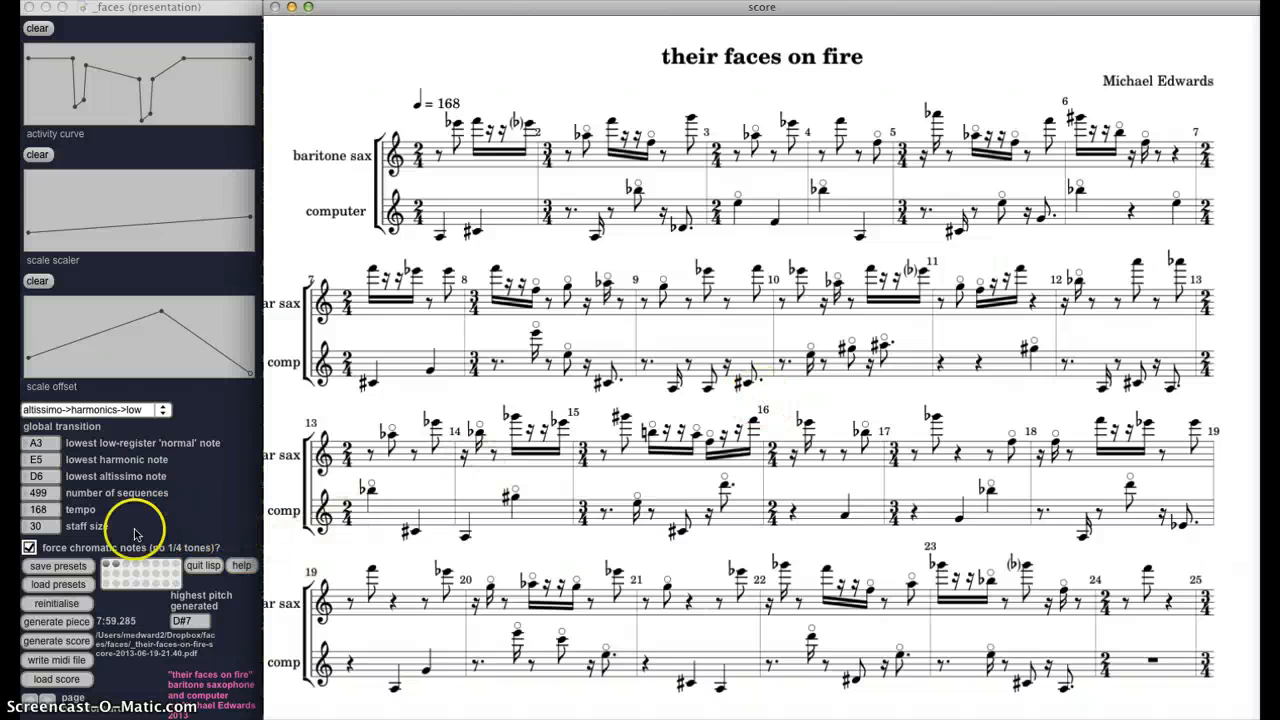
mouse_move(55, 505)
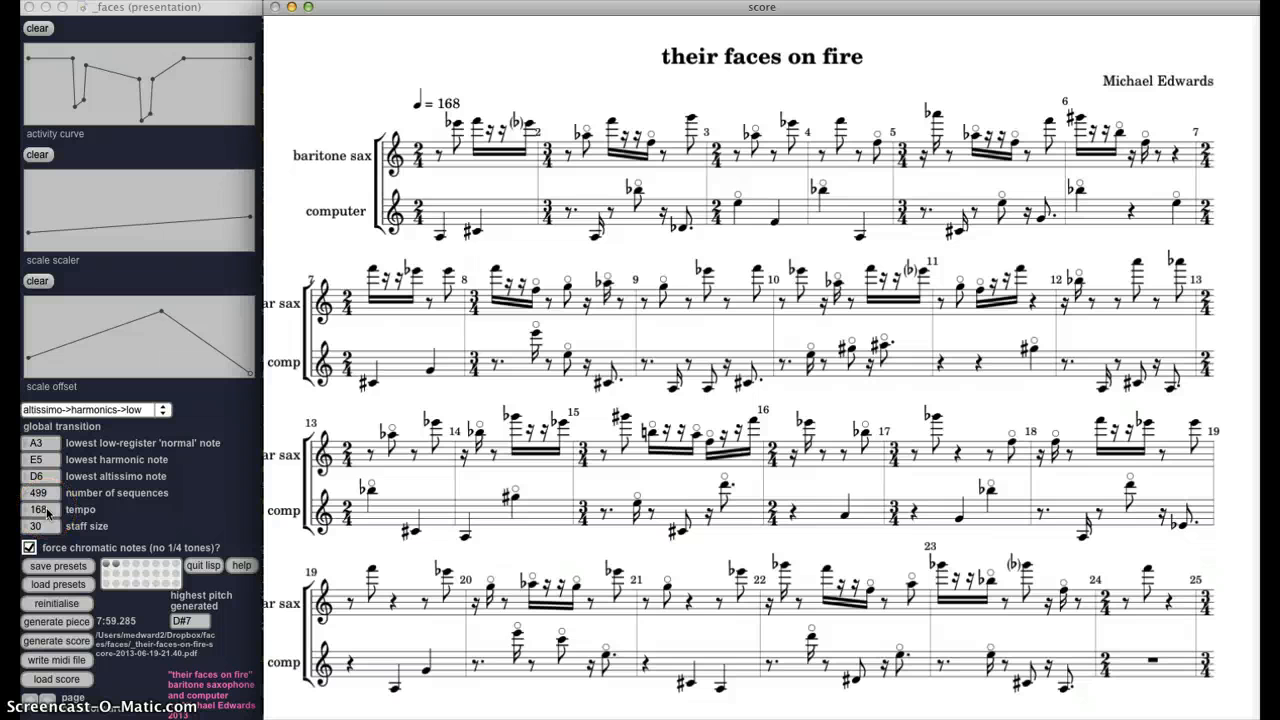
mouse_move(203, 518)
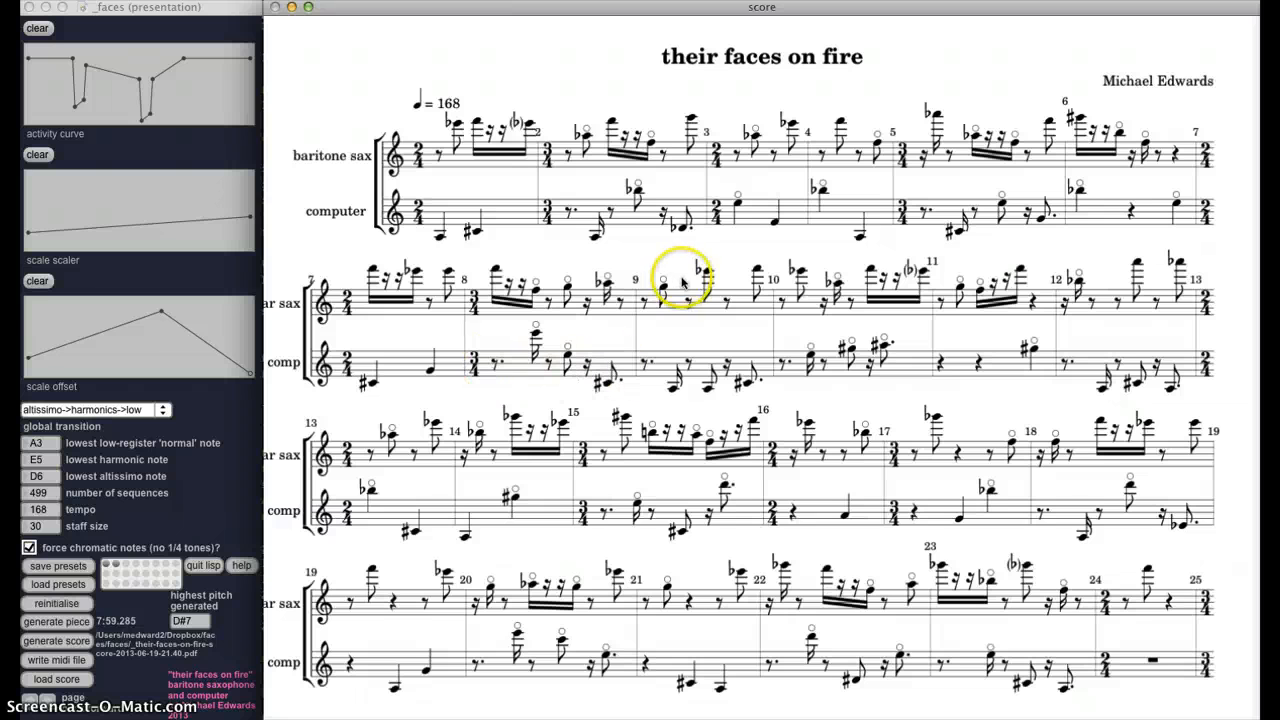
mouse_move(193, 517)
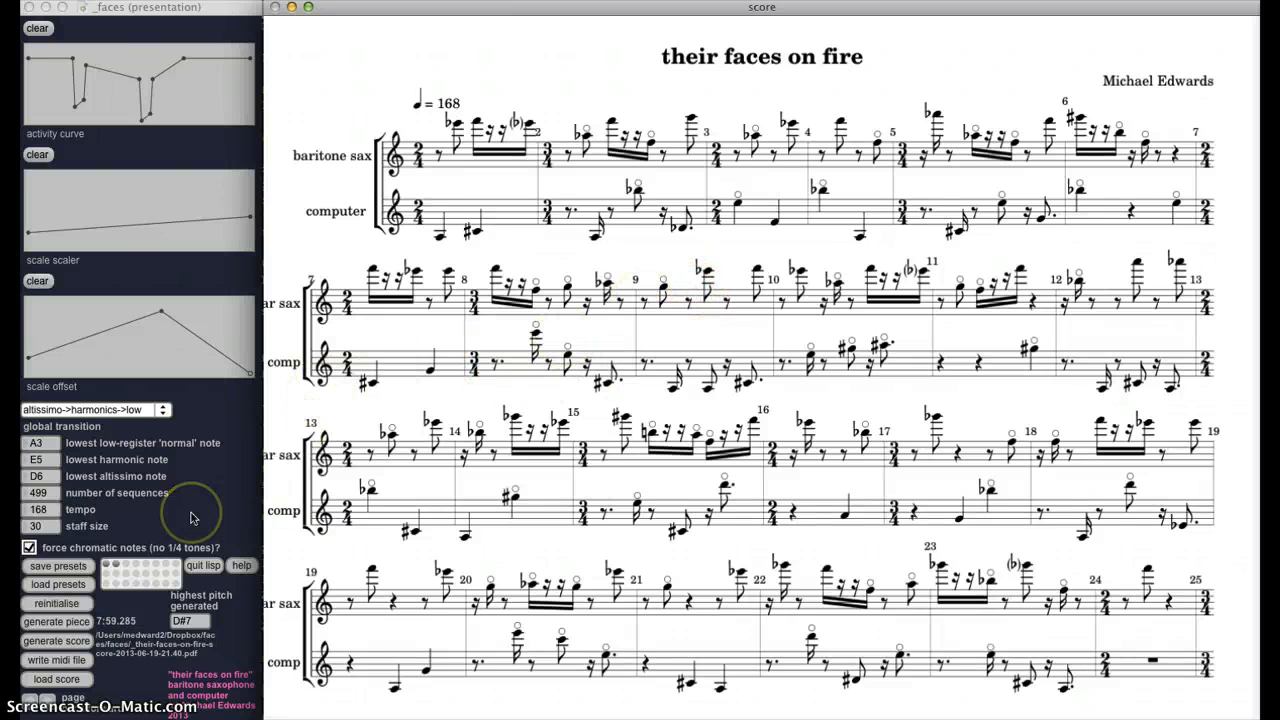
mouse_move(163, 527)
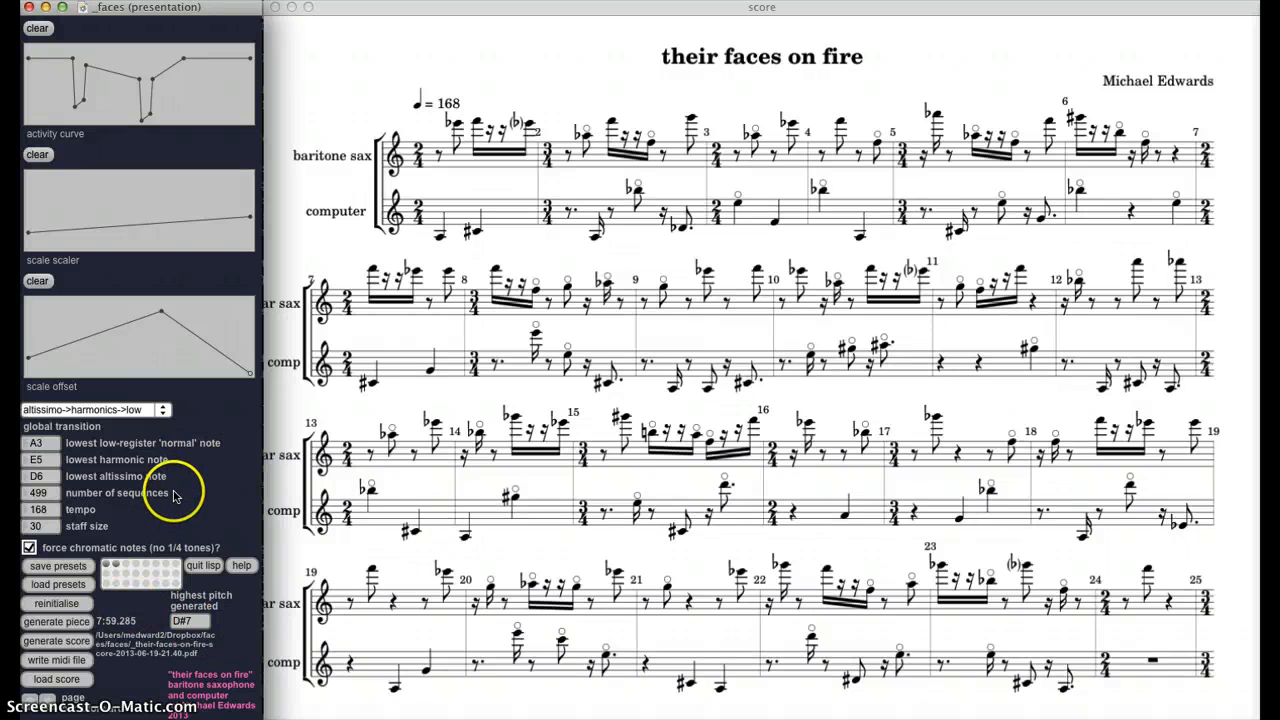
mouse_move(125, 565)
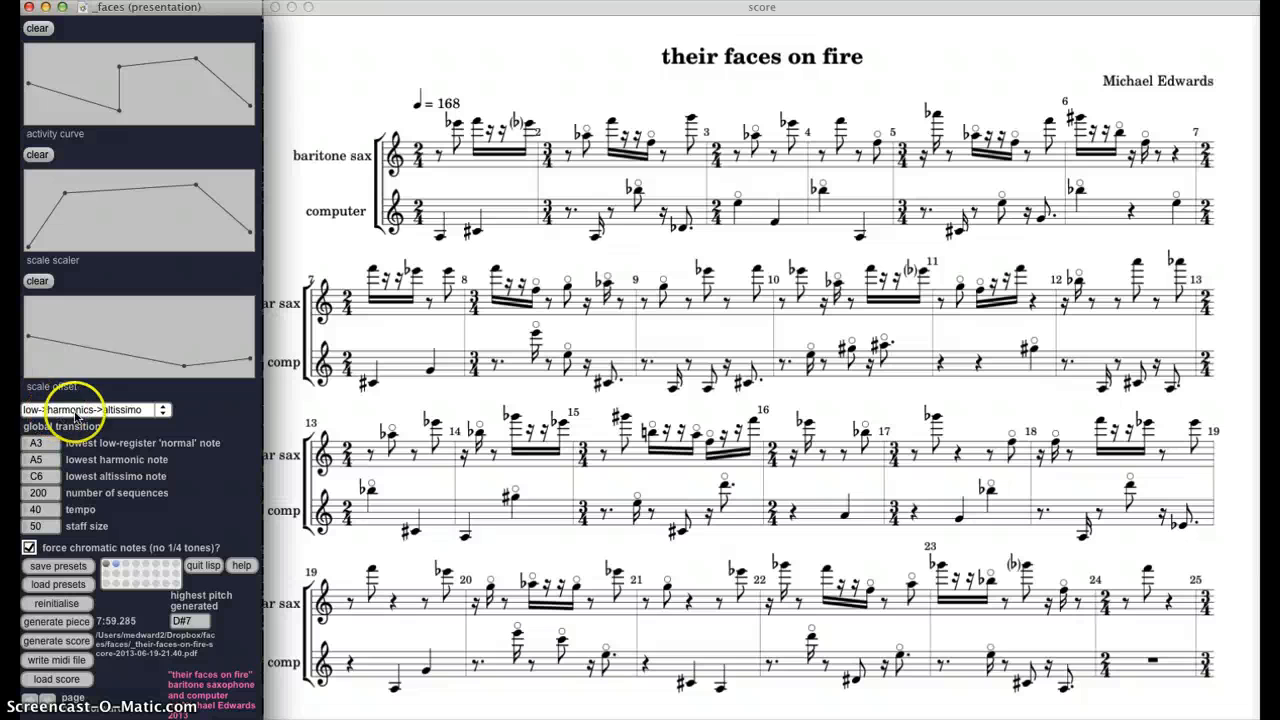
mouse_move(95, 410)
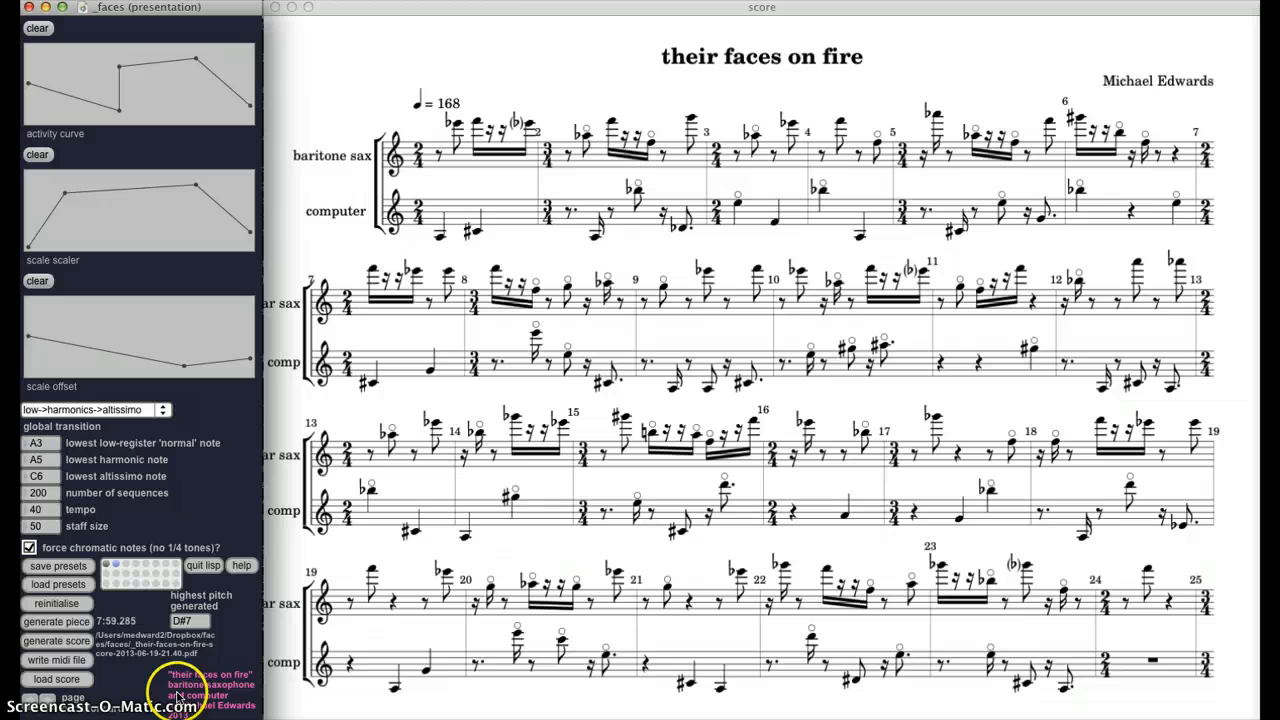
Start generating a new piece from the tempo 40, 200-sequence, staff size 50 preset
click(55, 621)
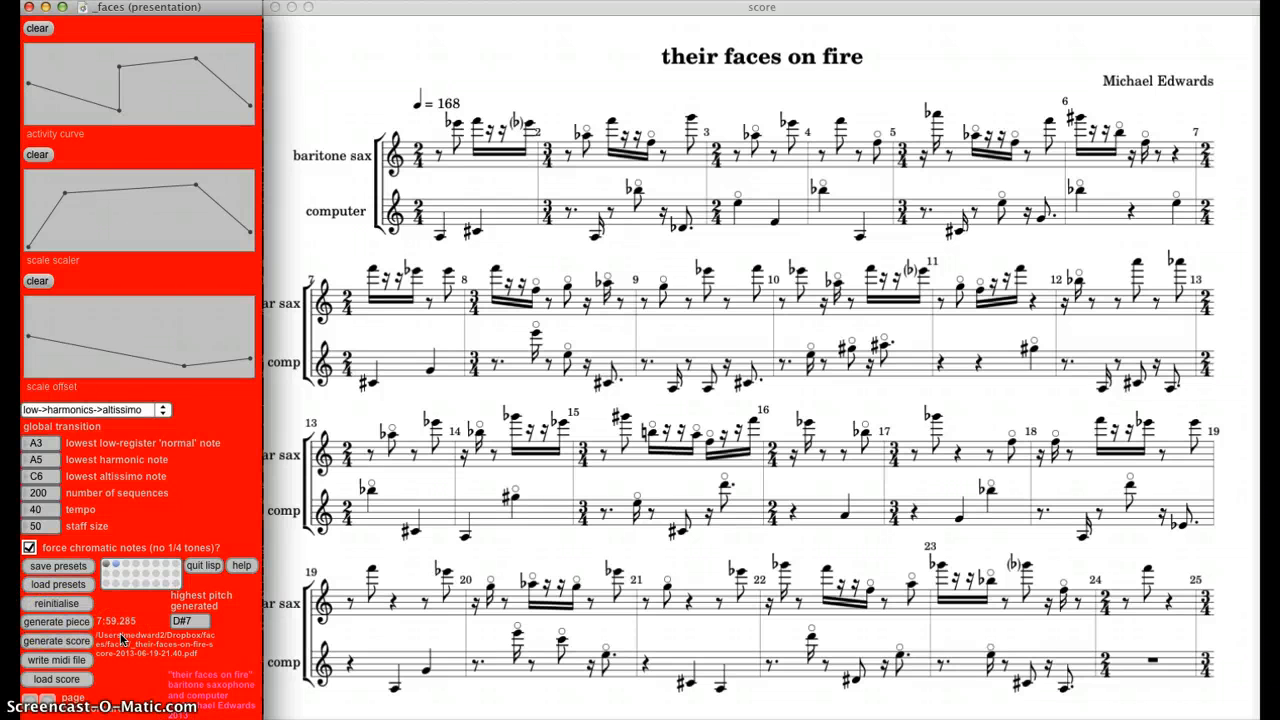
Run generate piece again and wait for the 12:36, highest-pitch C#7 result
click(56, 621)
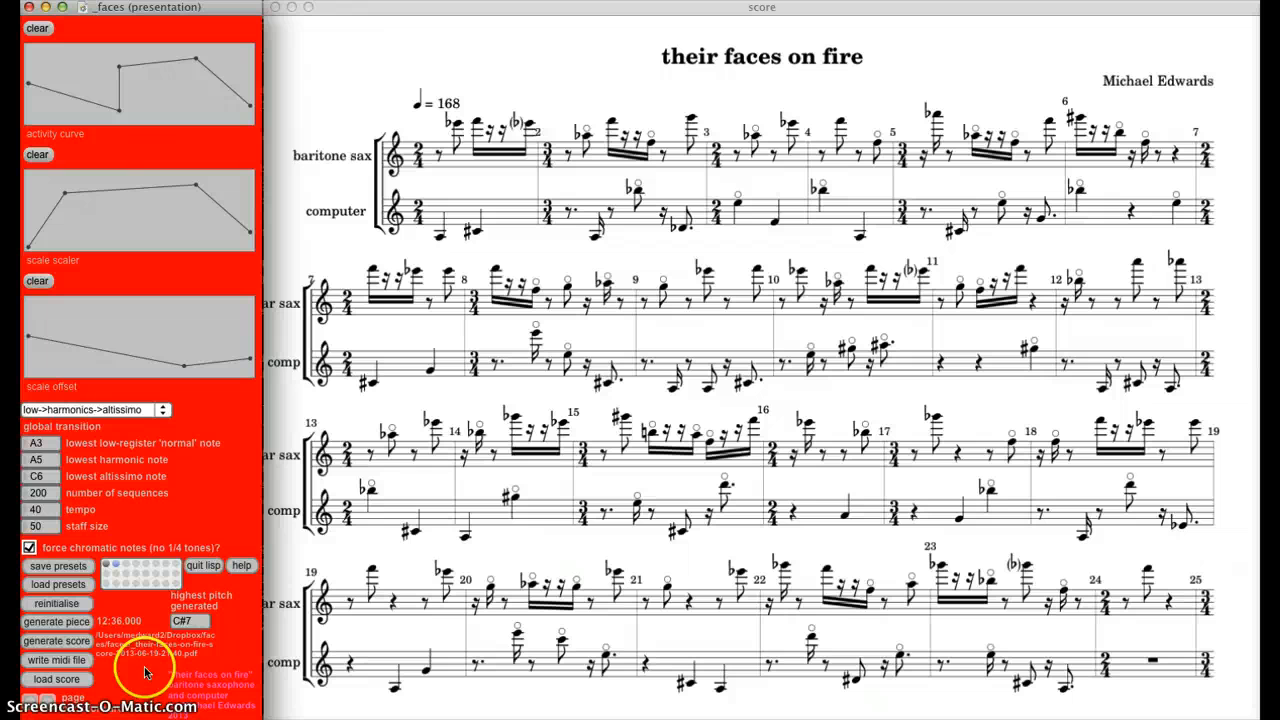
mouse_move(147, 673)
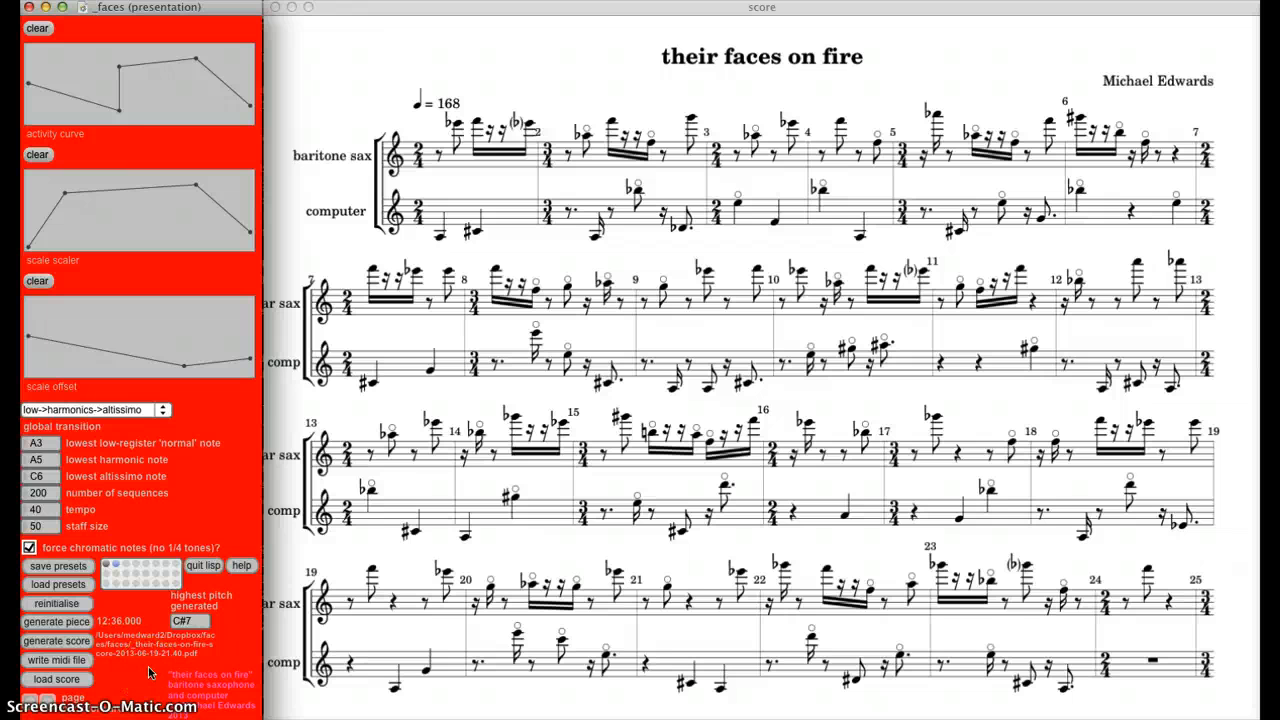
mouse_move(777, 22)
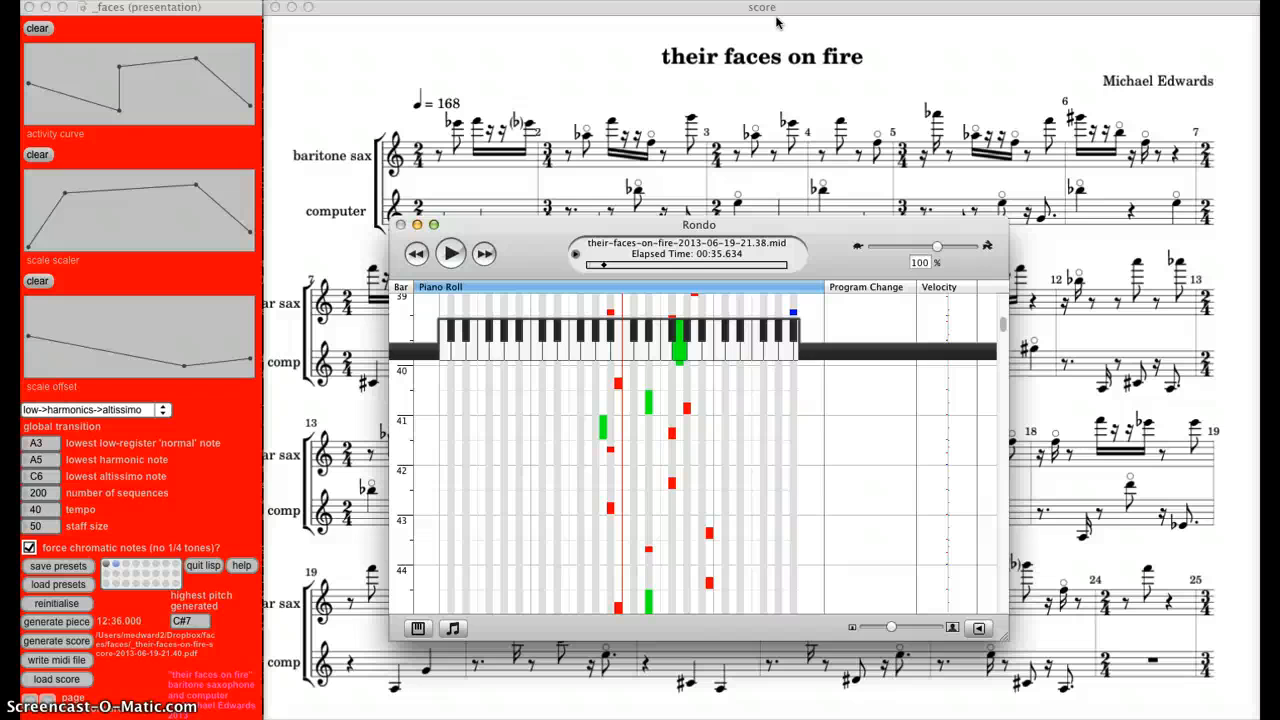
Resume the earlier MIDI file in Rondo from bar 39, then close the player
click(450, 253)
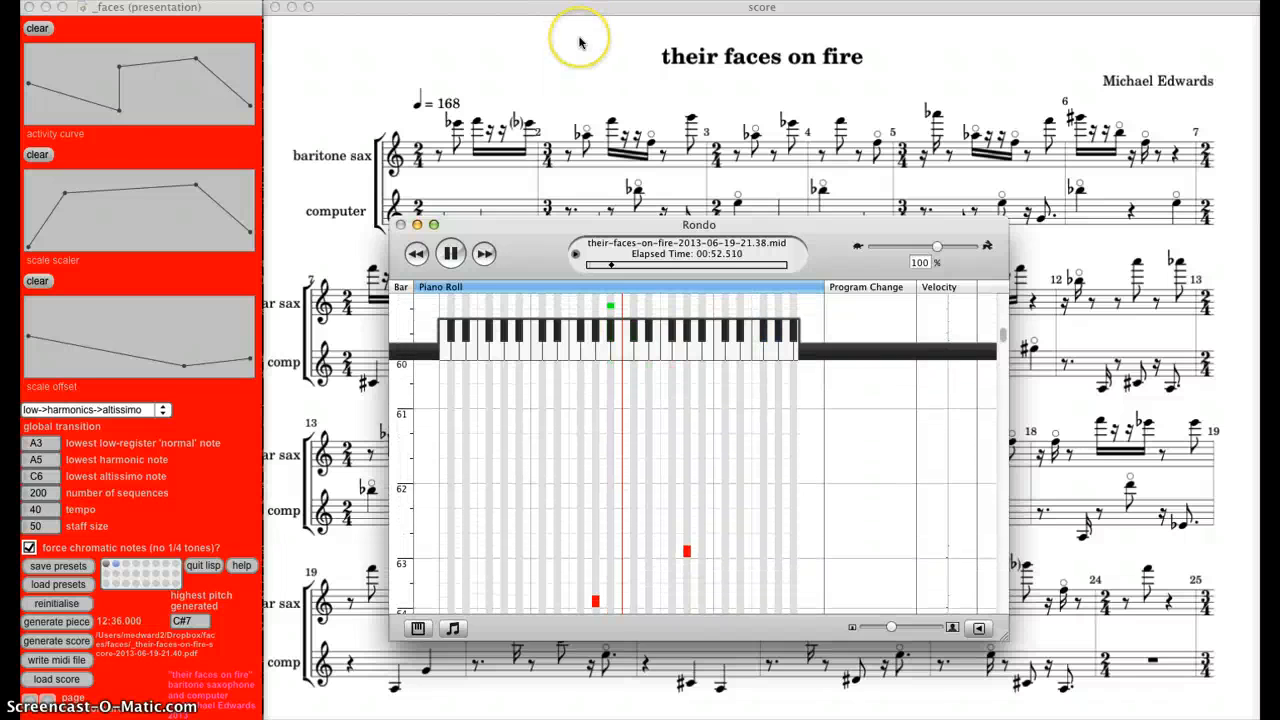
mouse_move(580, 42)
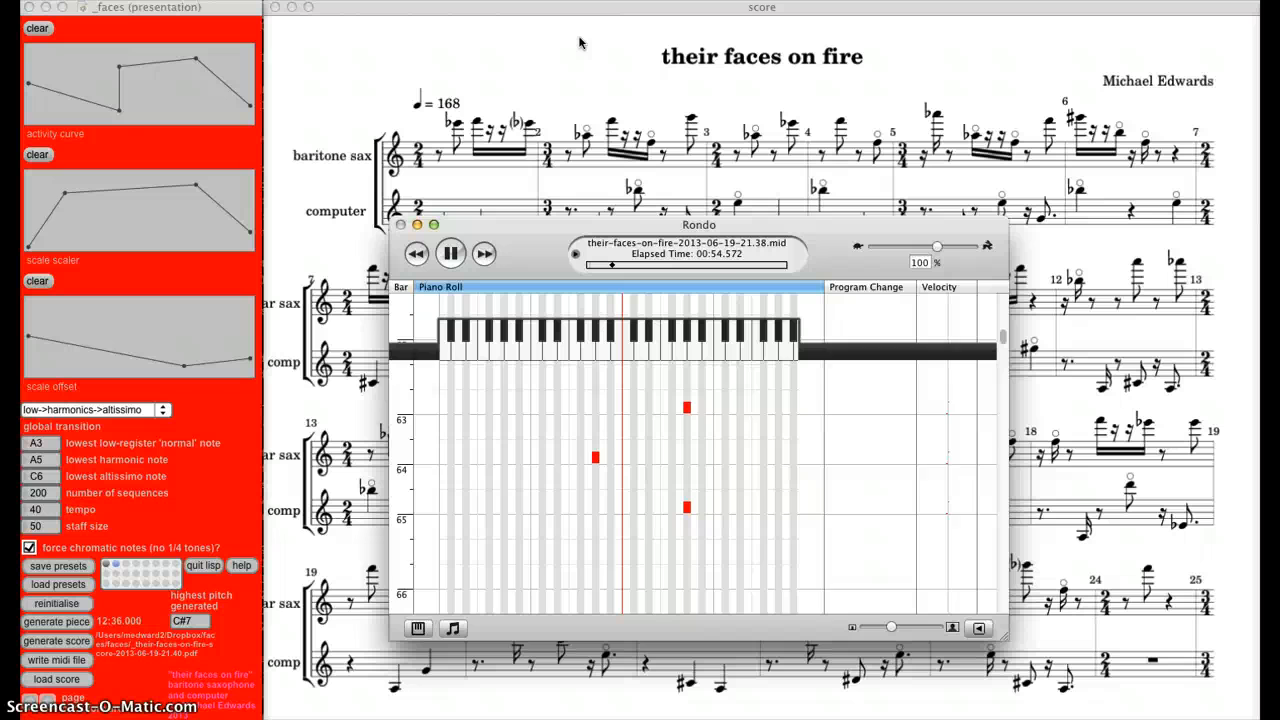
mouse_move(533, 243)
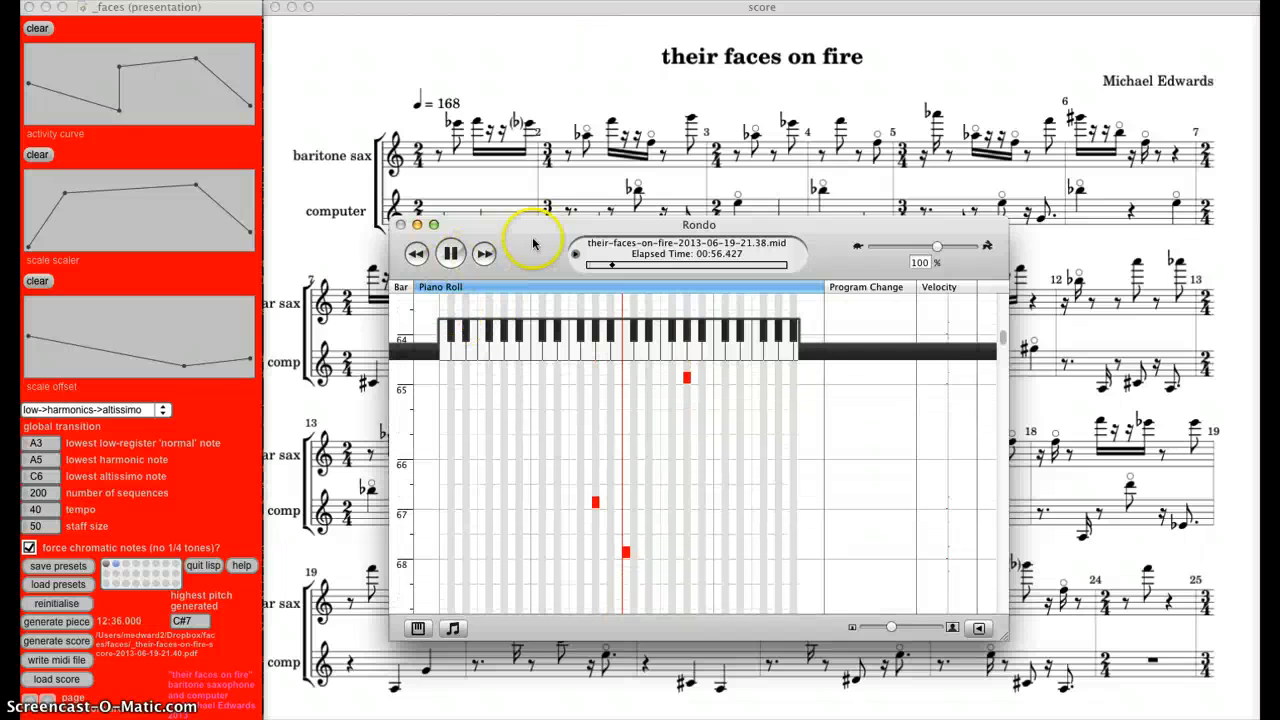
click(416, 253)
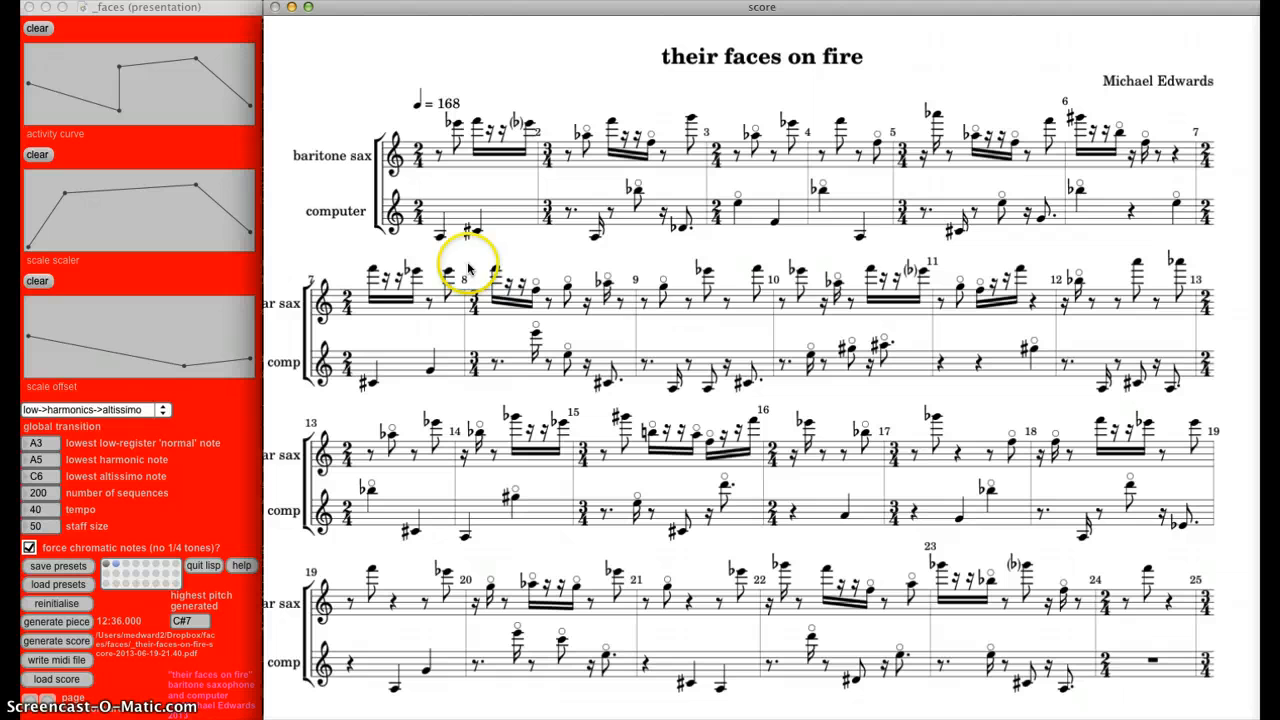
mouse_move(938, 262)
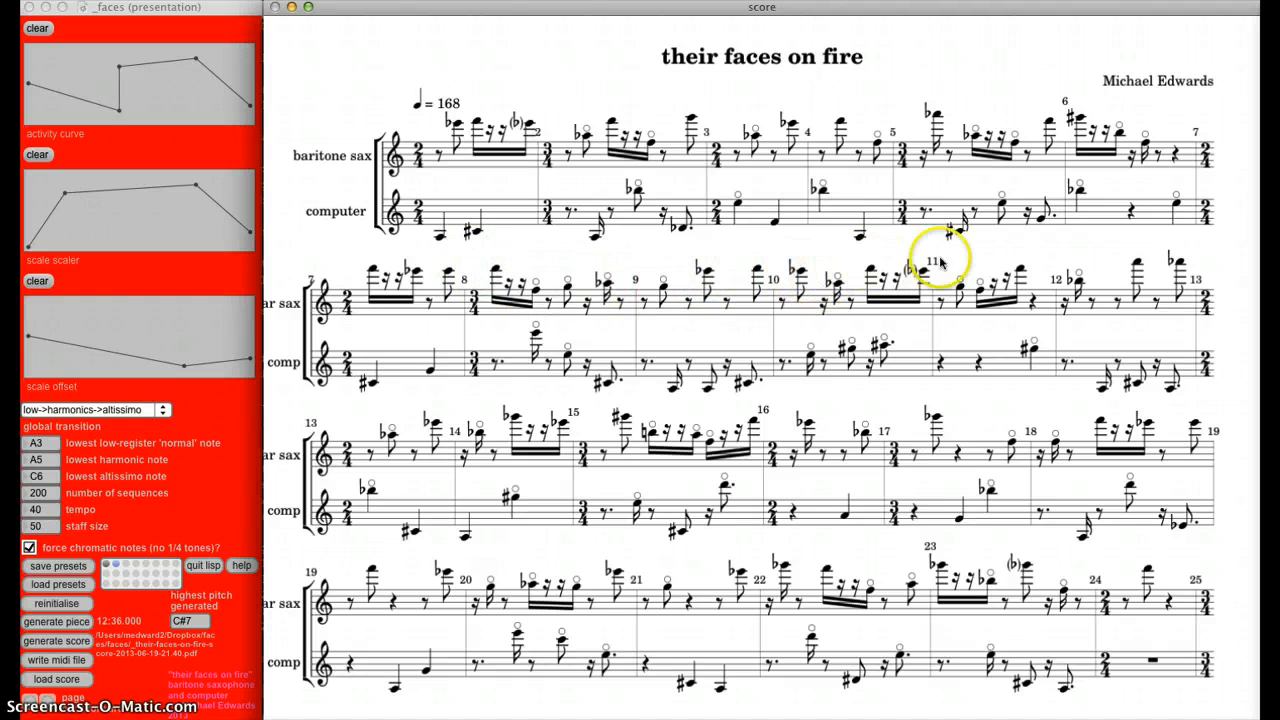
mouse_move(1095, 280)
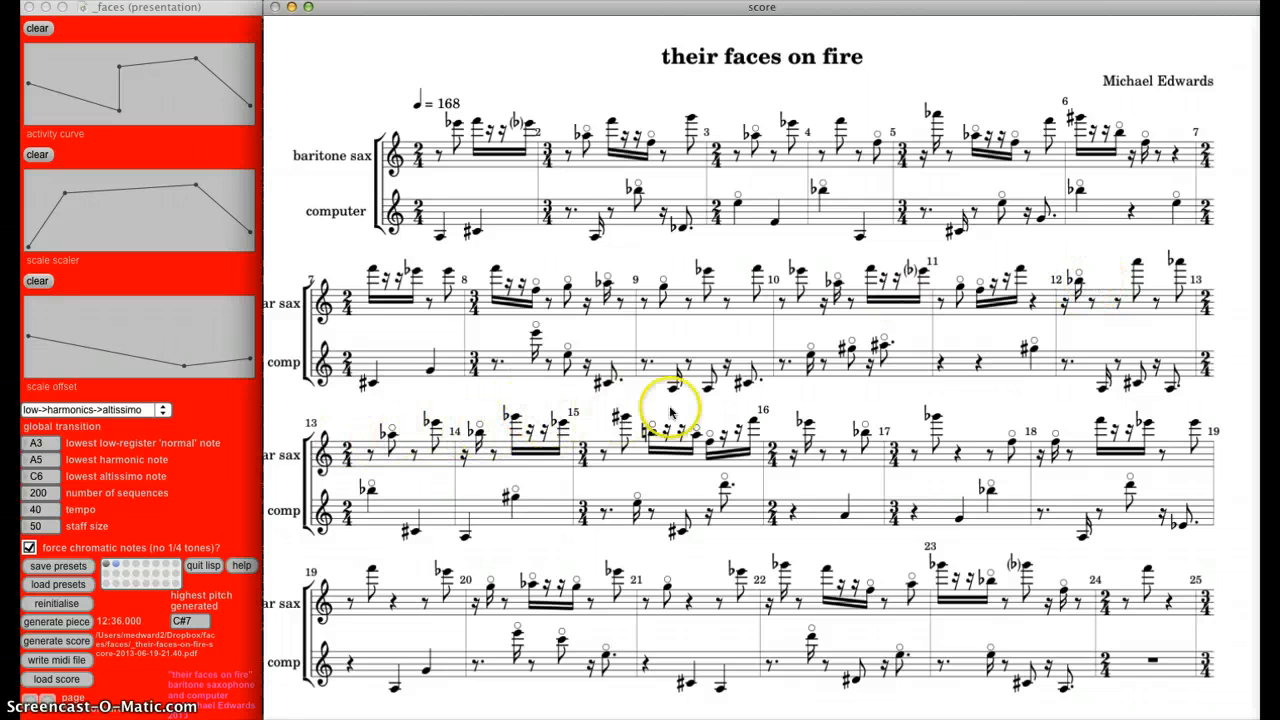
mouse_move(913, 418)
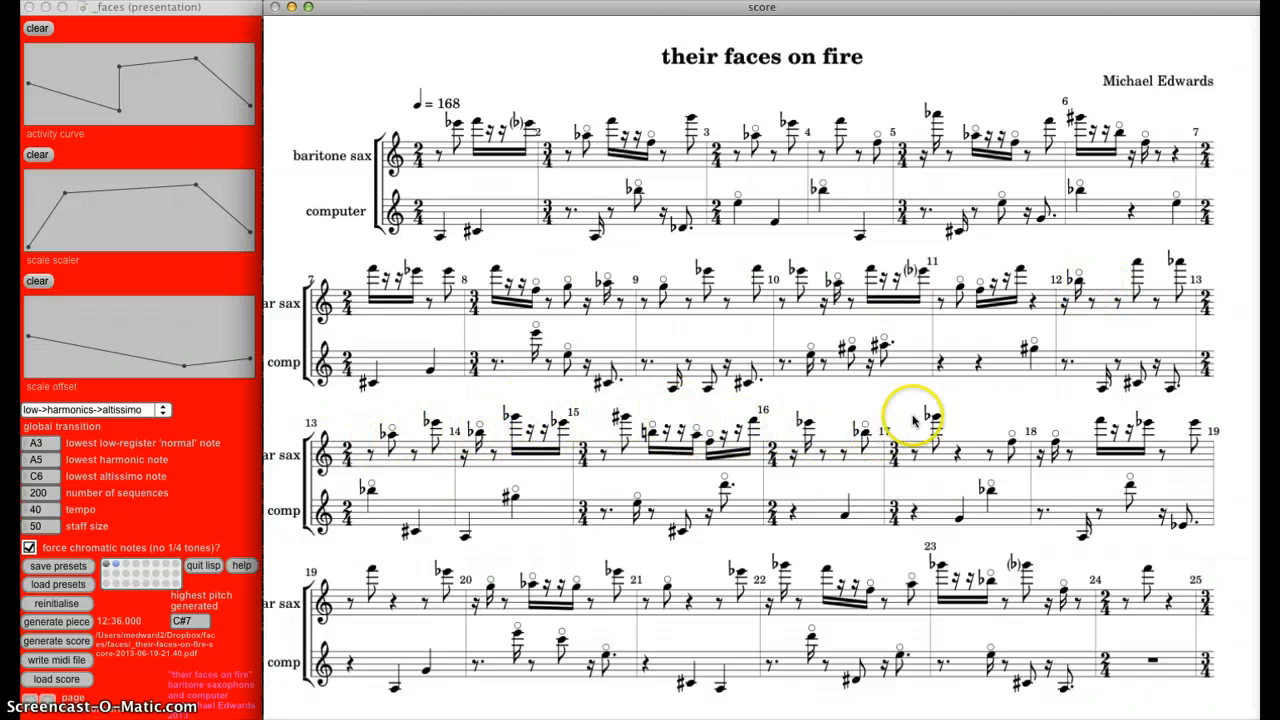
mouse_move(475, 585)
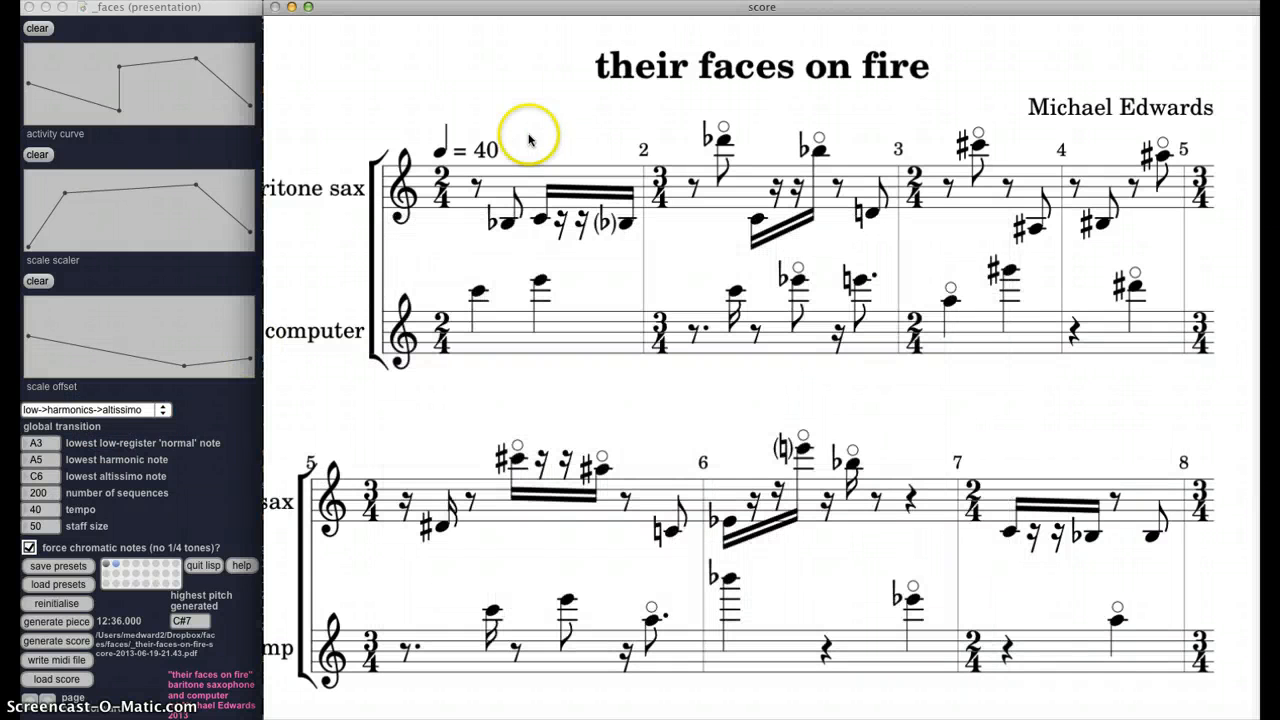
mouse_move(390, 272)
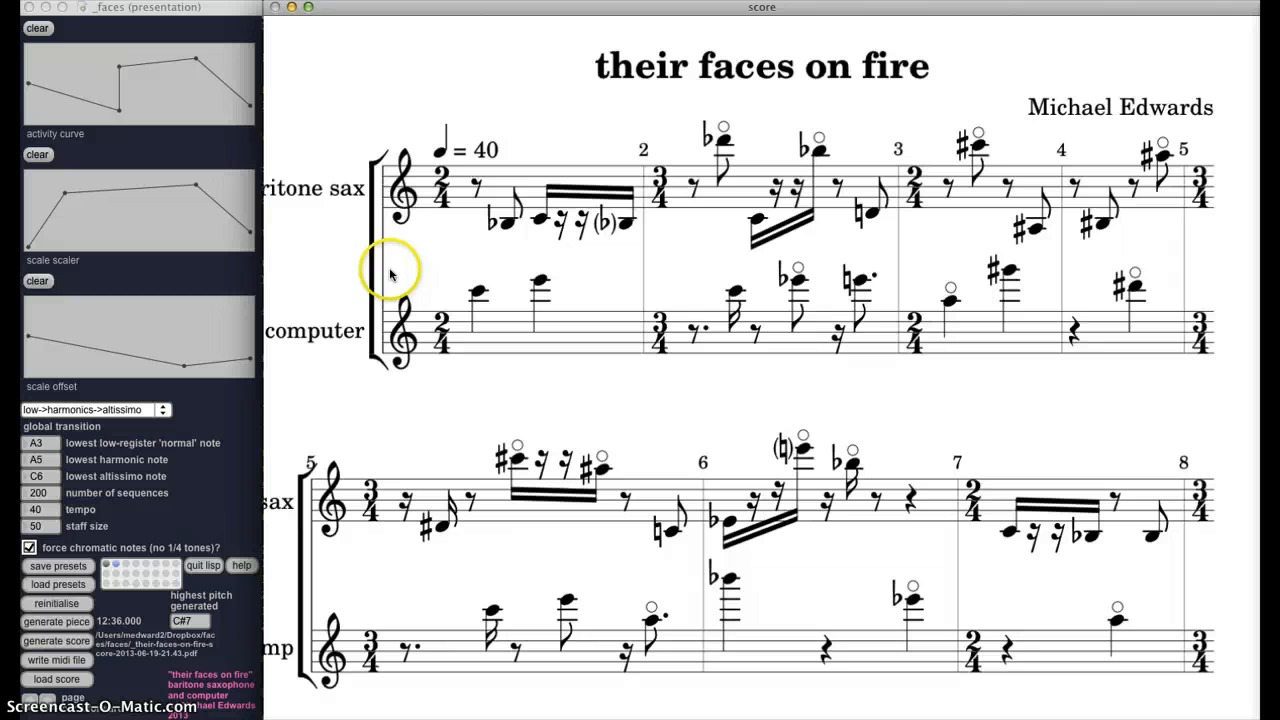
mouse_move(390, 422)
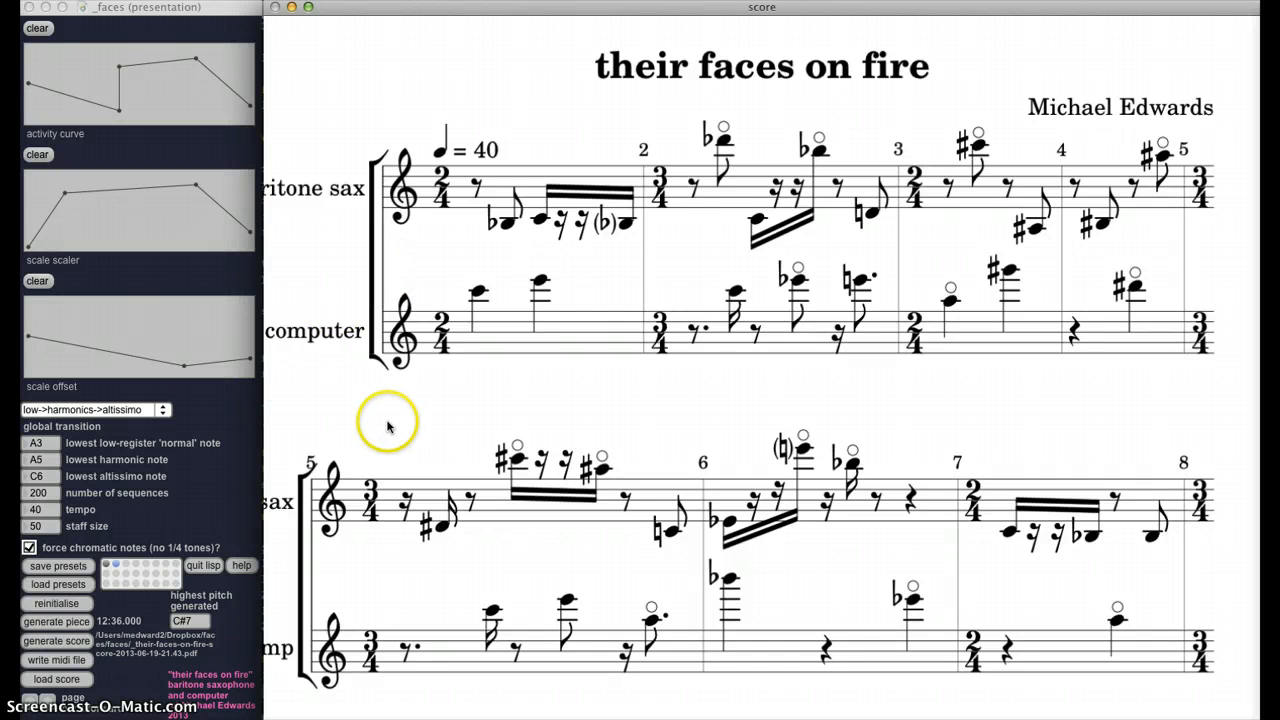
mouse_move(388, 427)
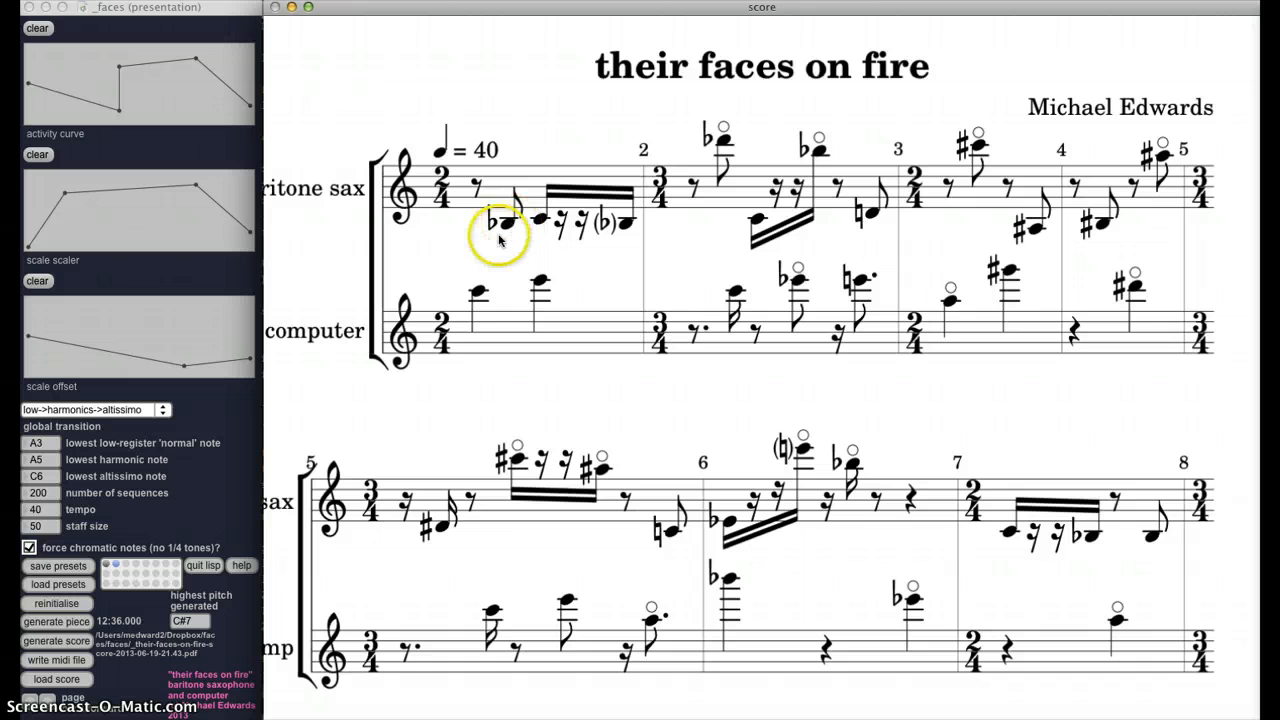
mouse_move(475, 315)
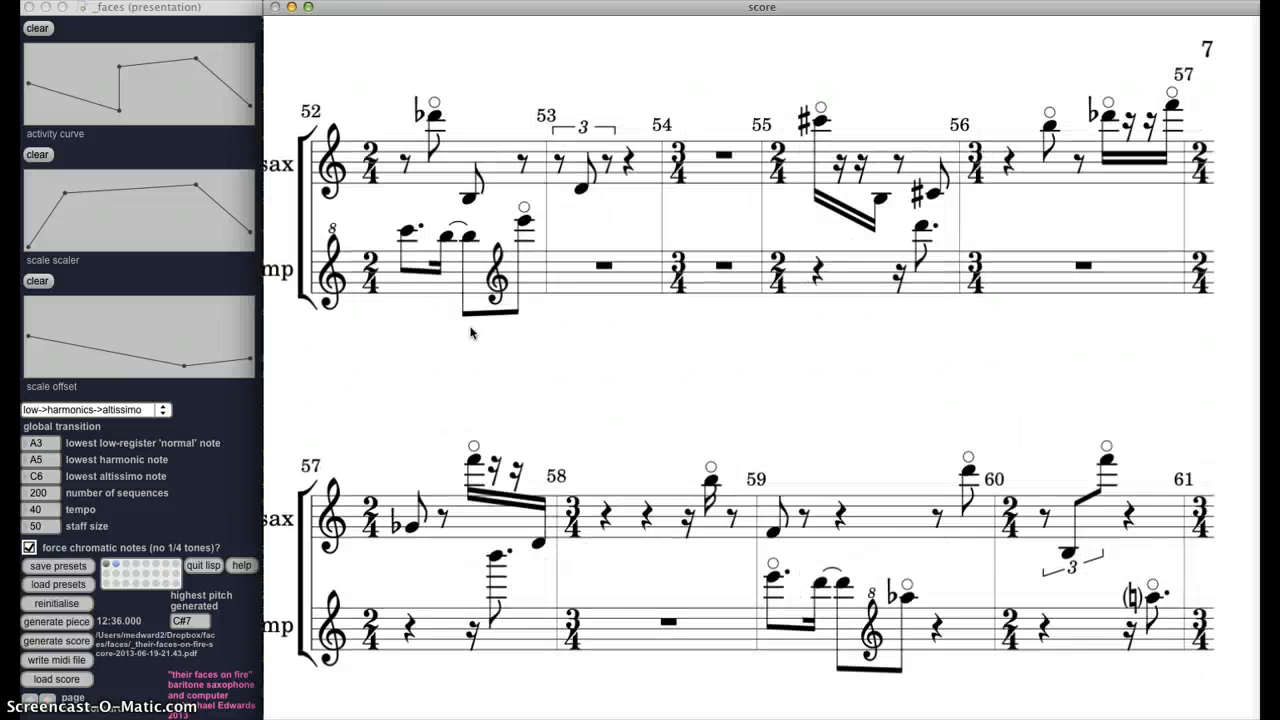
Page through the tempo-40 score to pages 8 and 2, then return to page 1
click(72, 697)
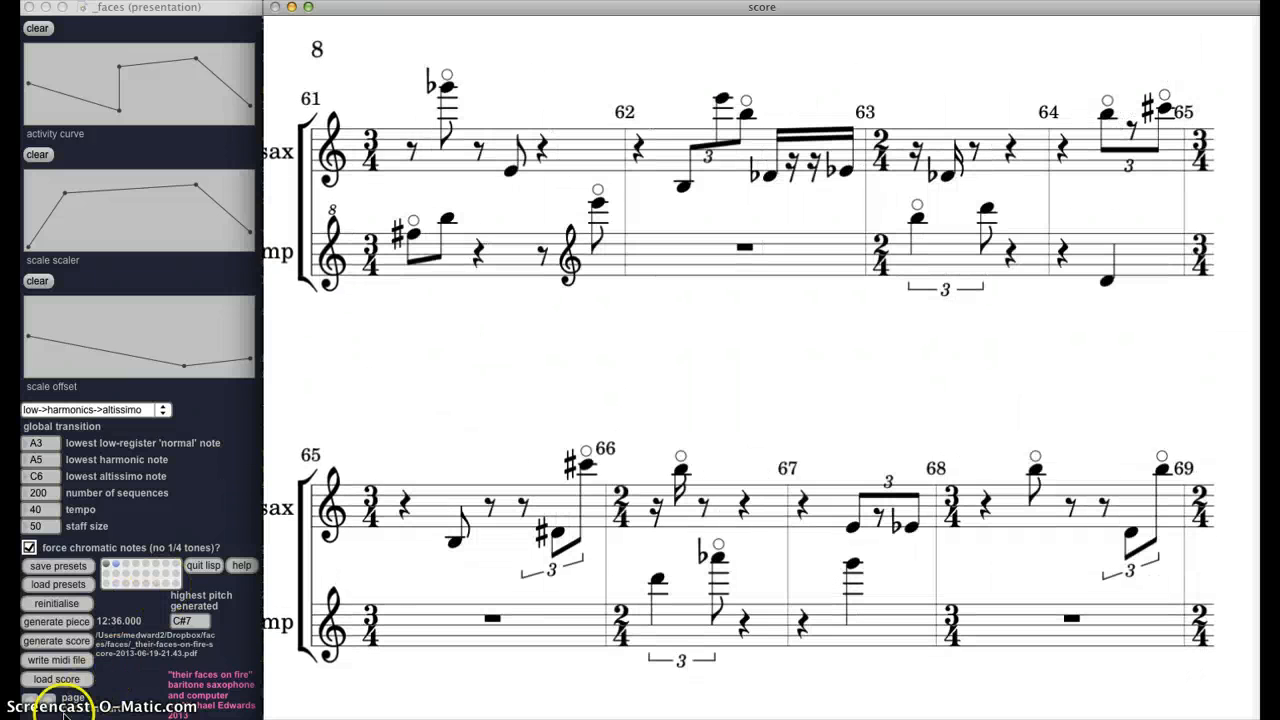
click(72, 697)
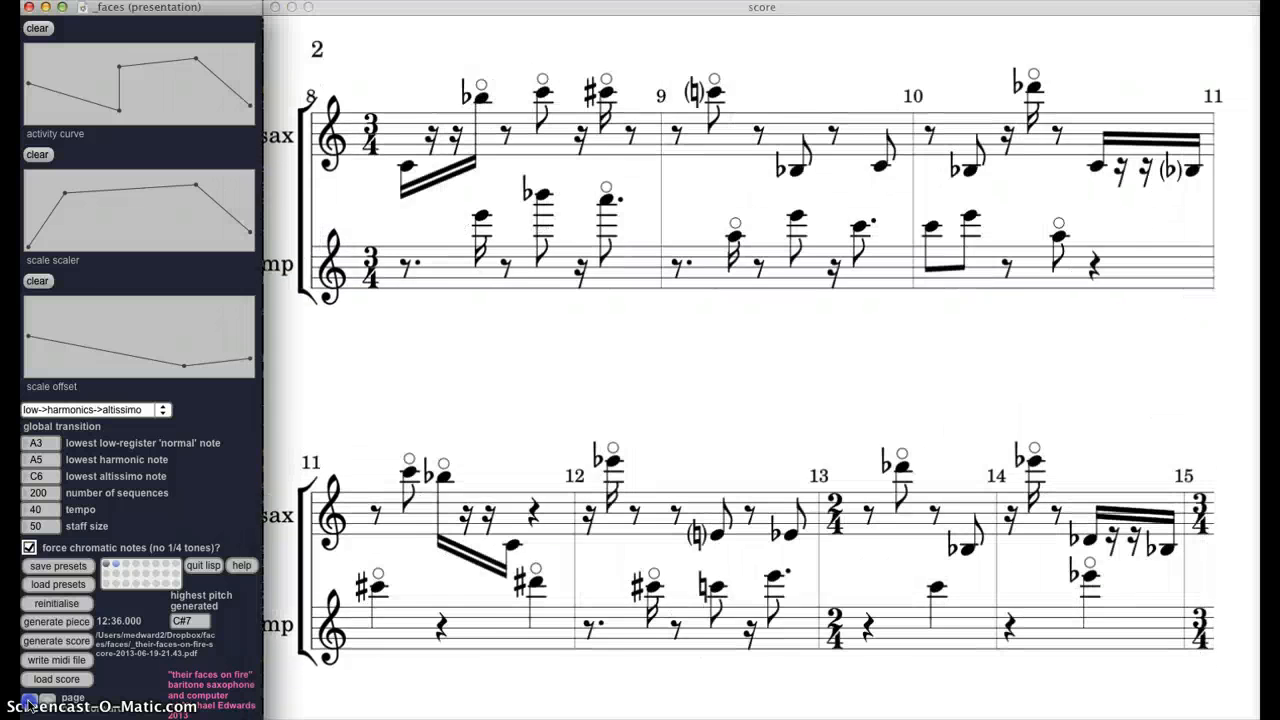
click(73, 697)
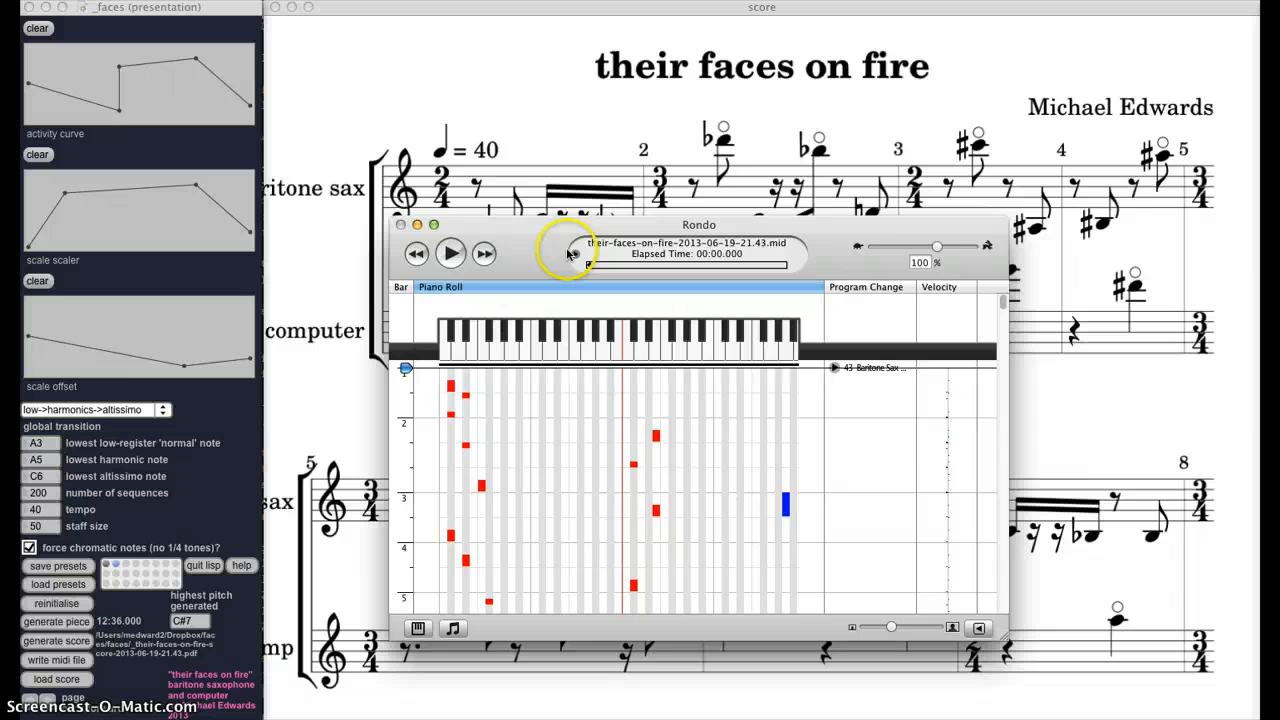
Play the 21.43 MIDI file for about 12 seconds, pause it, and close Rondo
click(450, 253)
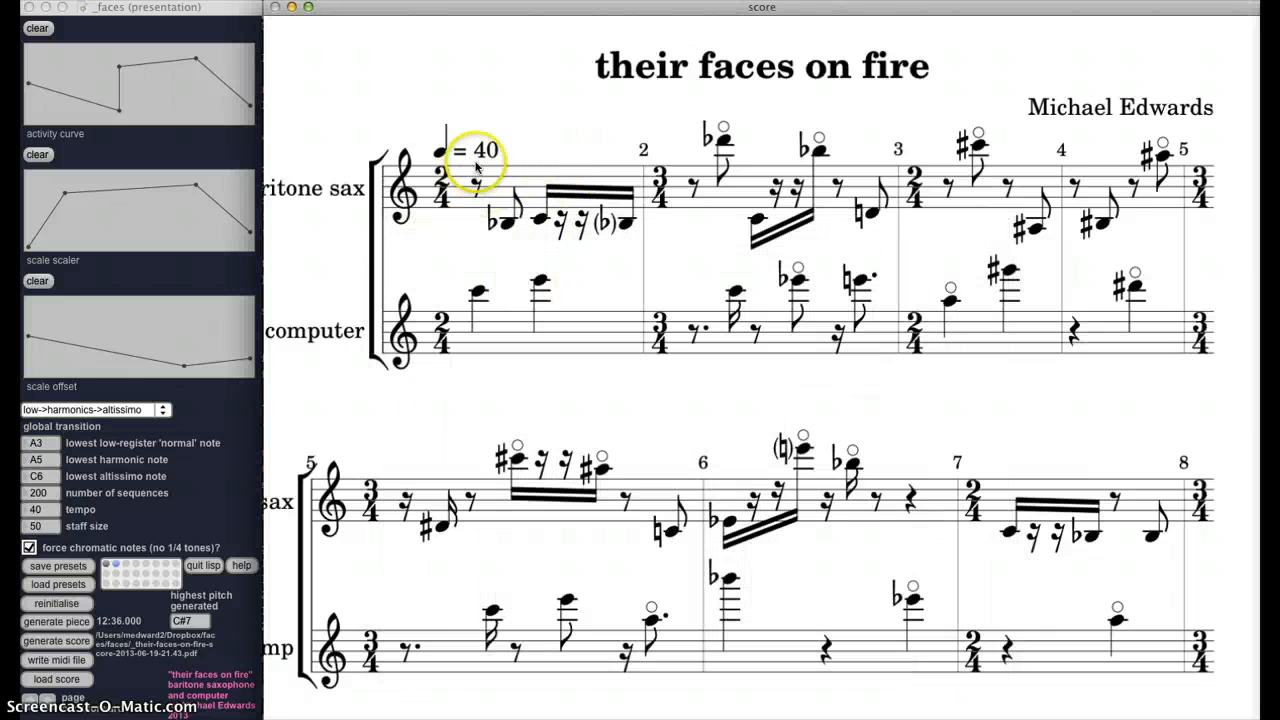
mouse_move(745, 250)
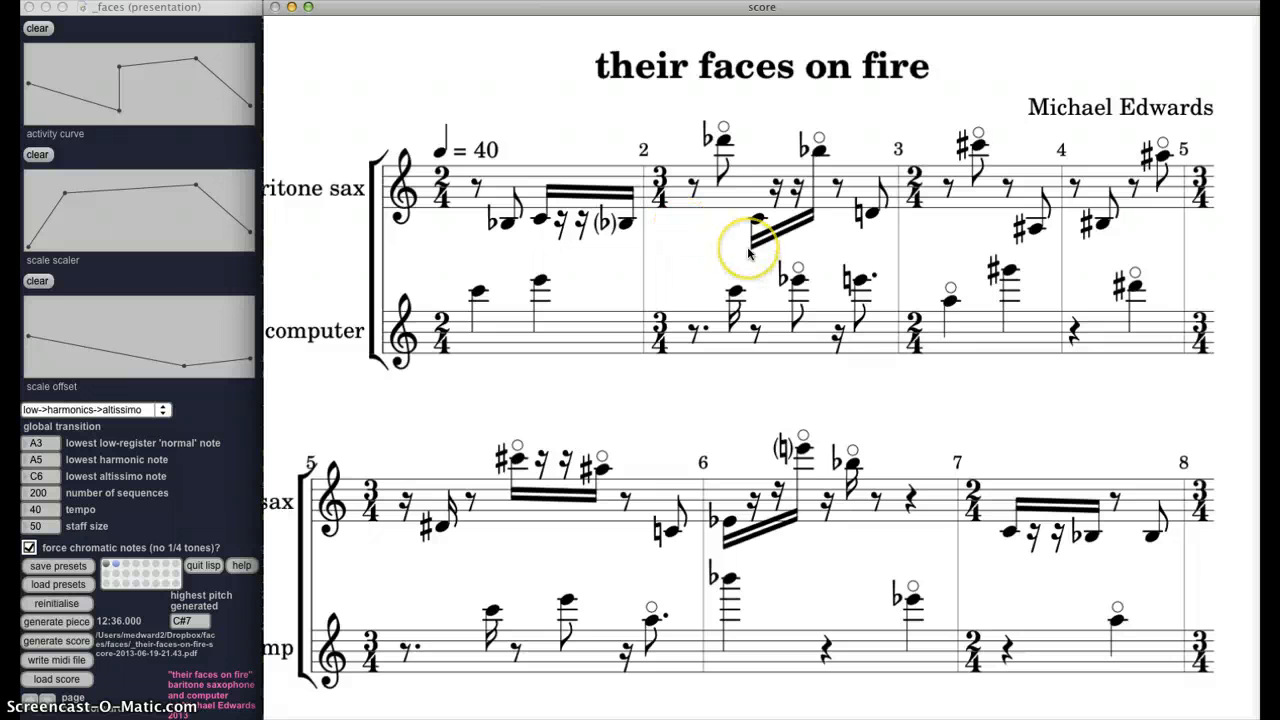
mouse_move(748, 248)
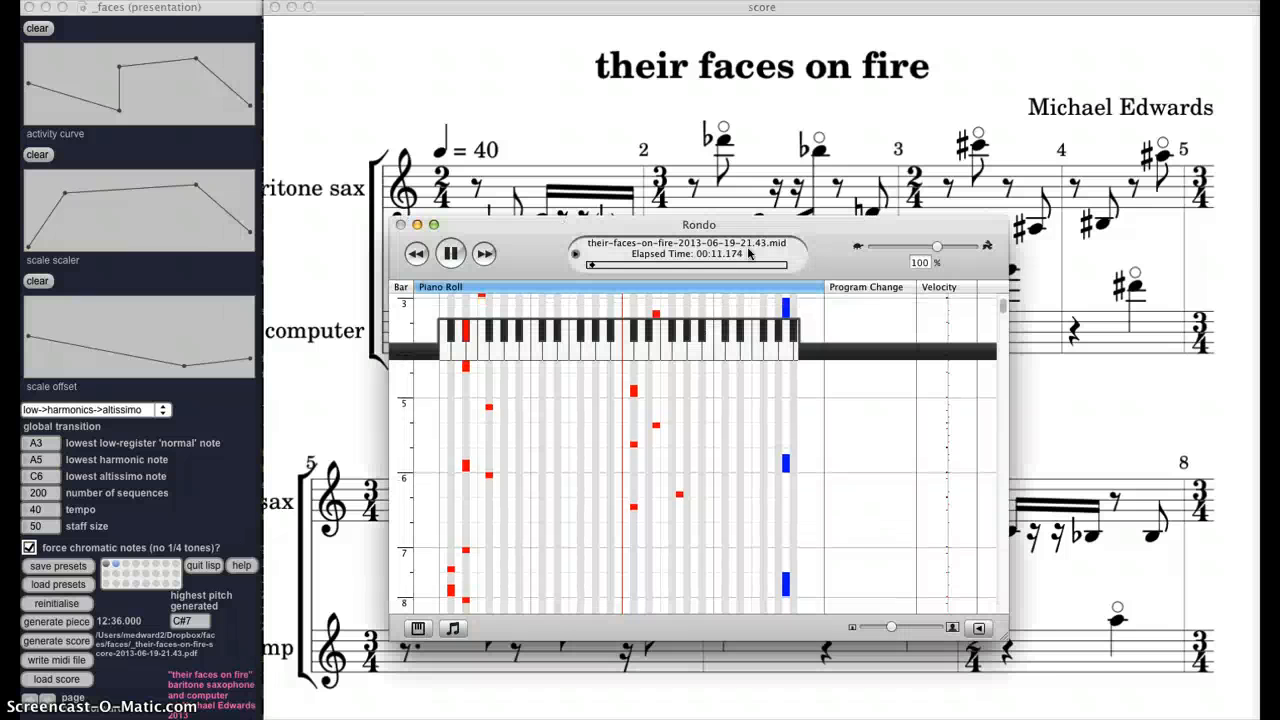
click(450, 253)
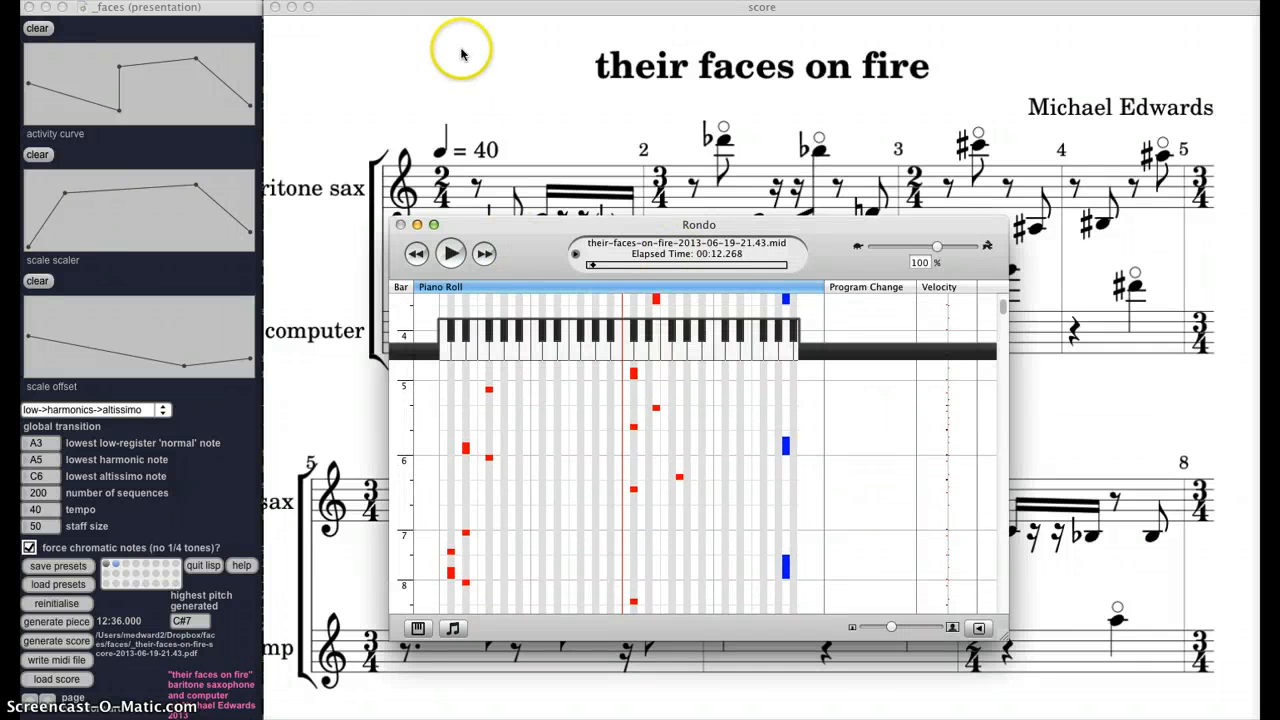
click(400, 224)
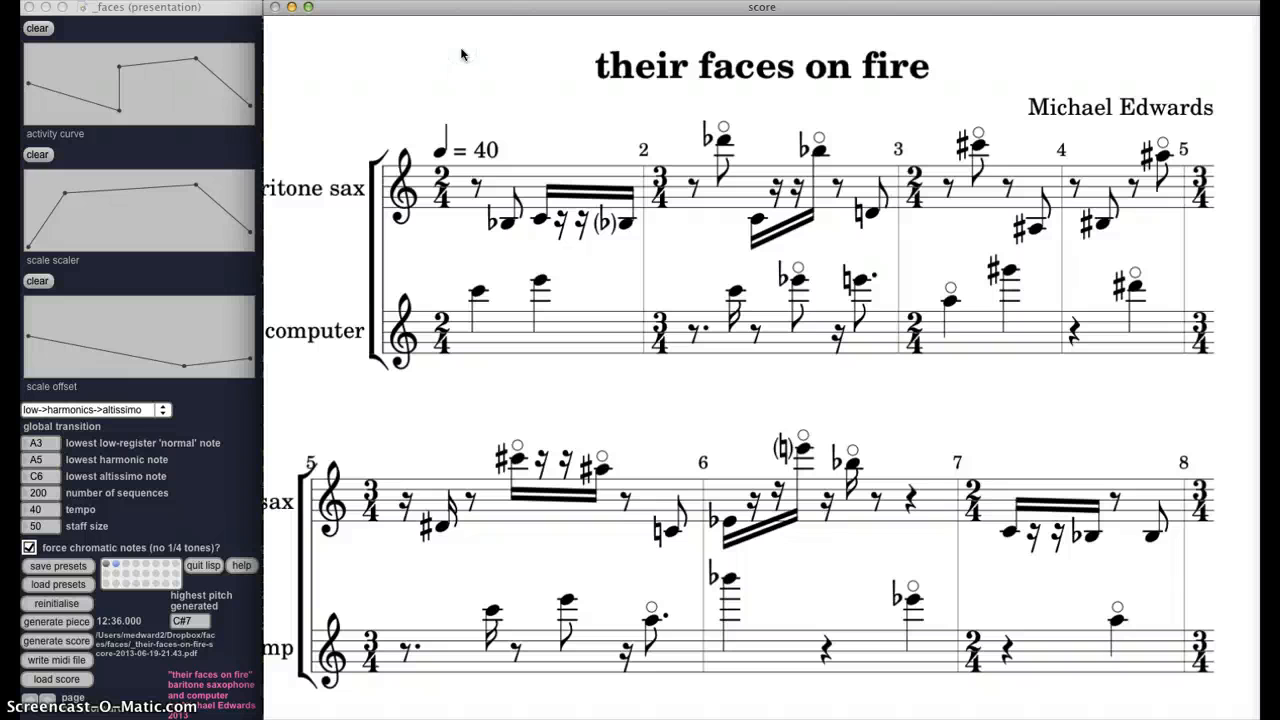